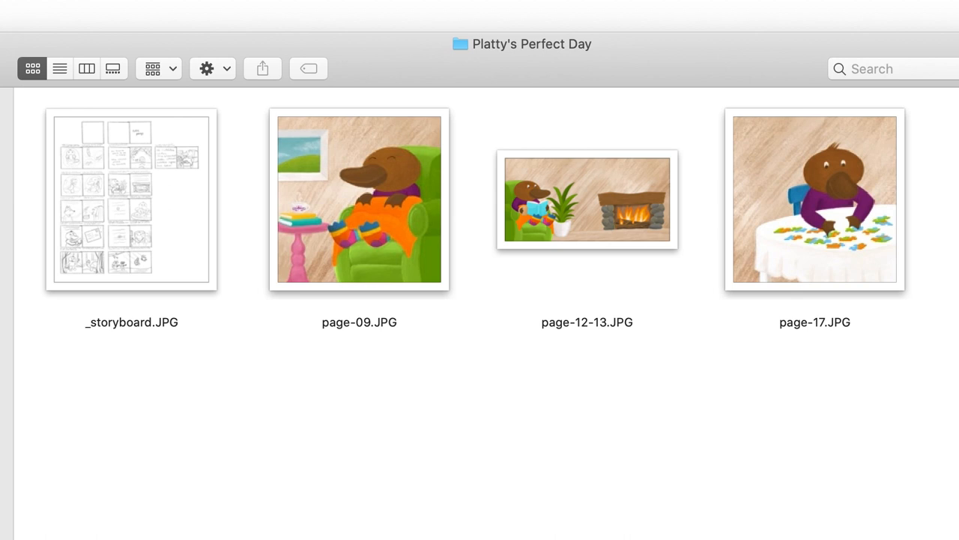
Open _storyboard.JPG from the Platty's Perfect Day folder in Photoshop
double_click(132, 197)
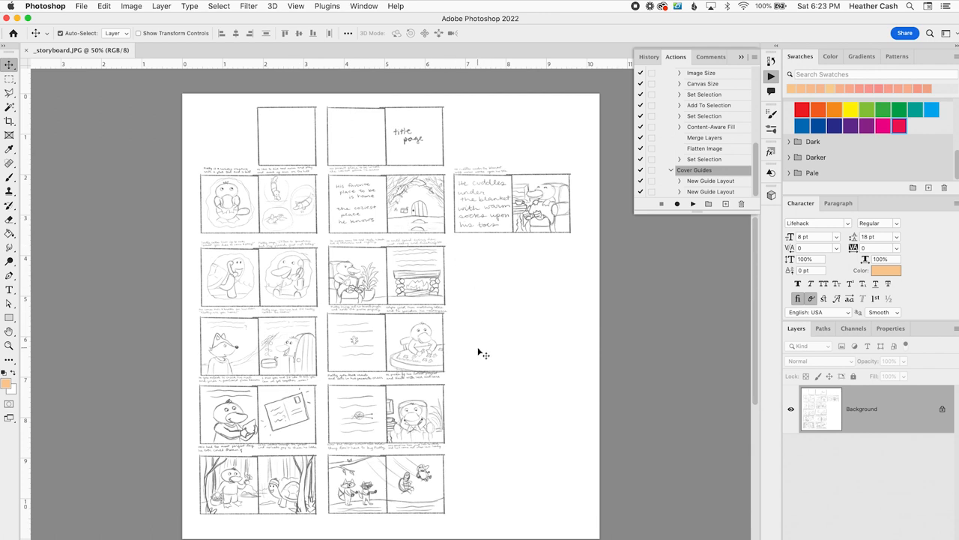
mouse_move(294, 357)
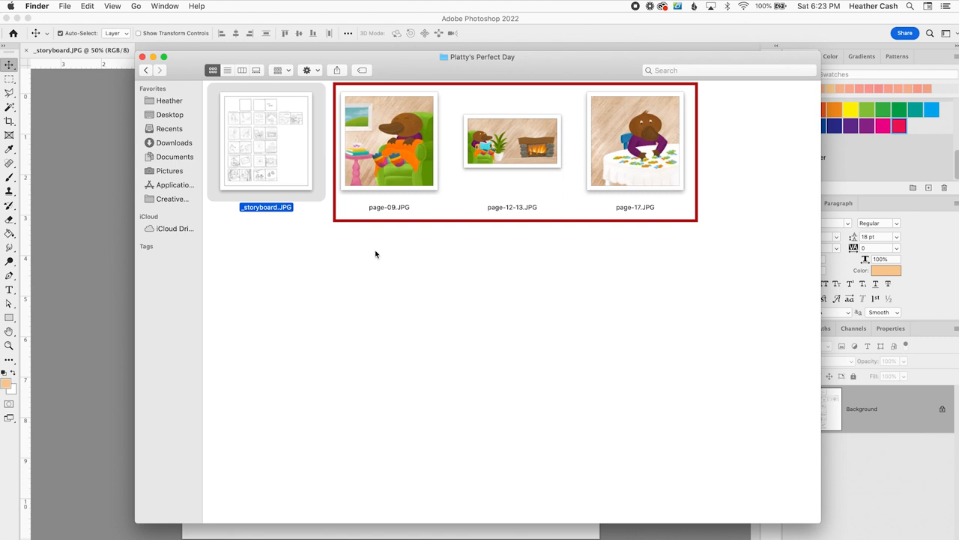
mouse_move(613, 133)
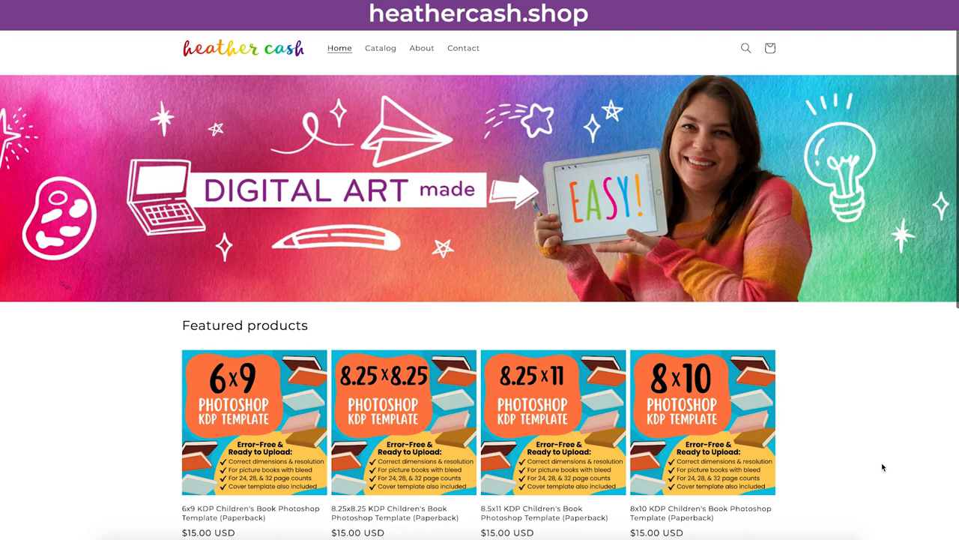
scroll("down", 3)
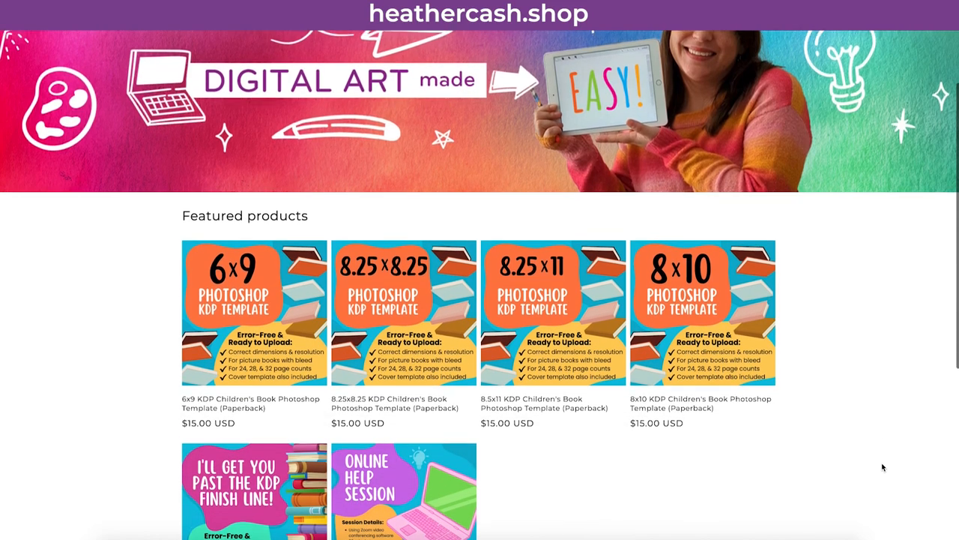
scroll("down", 3)
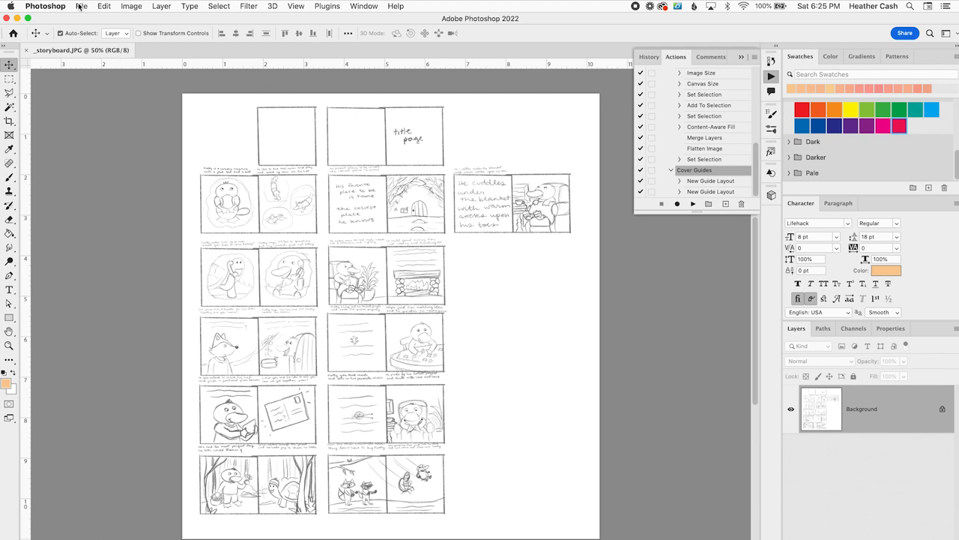
Open book-8.25x8.25 - 28 pages.psd from the 8.25x8.25 folder via File > Open
left_click(81, 6)
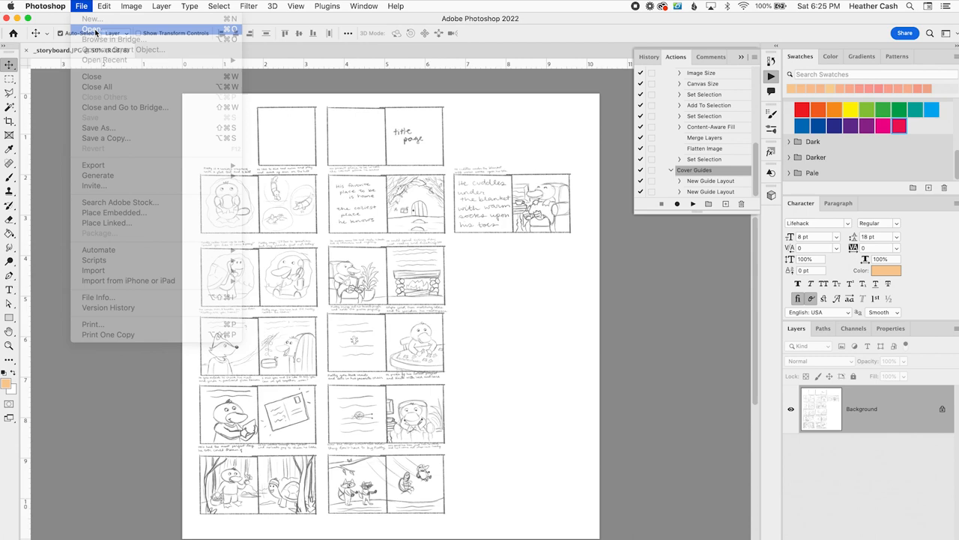
left_click(92, 28)
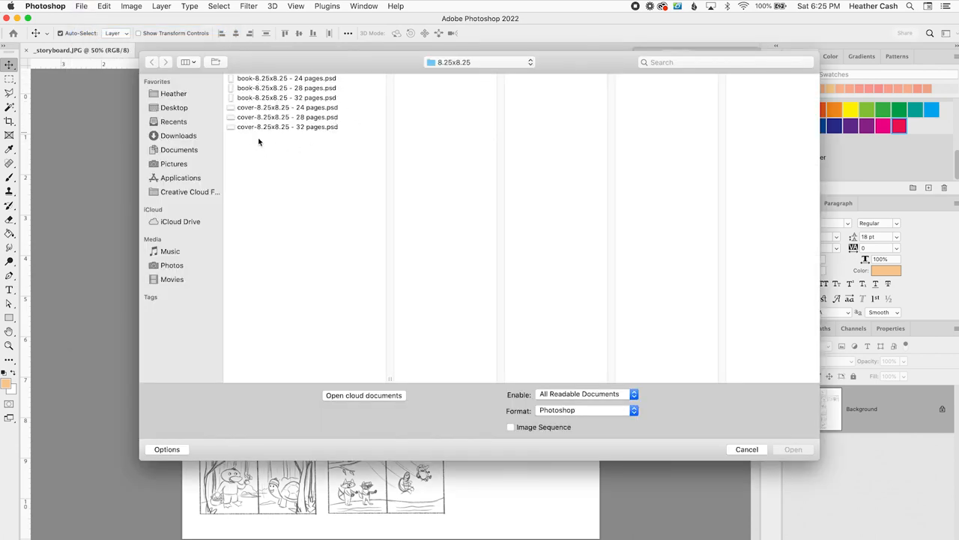
left_click(286, 78)
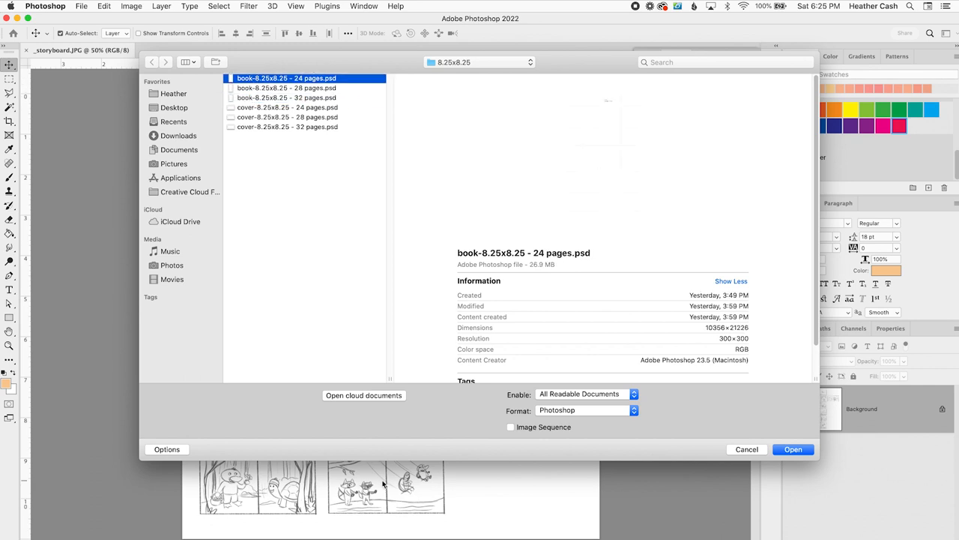
mouse_move(368, 267)
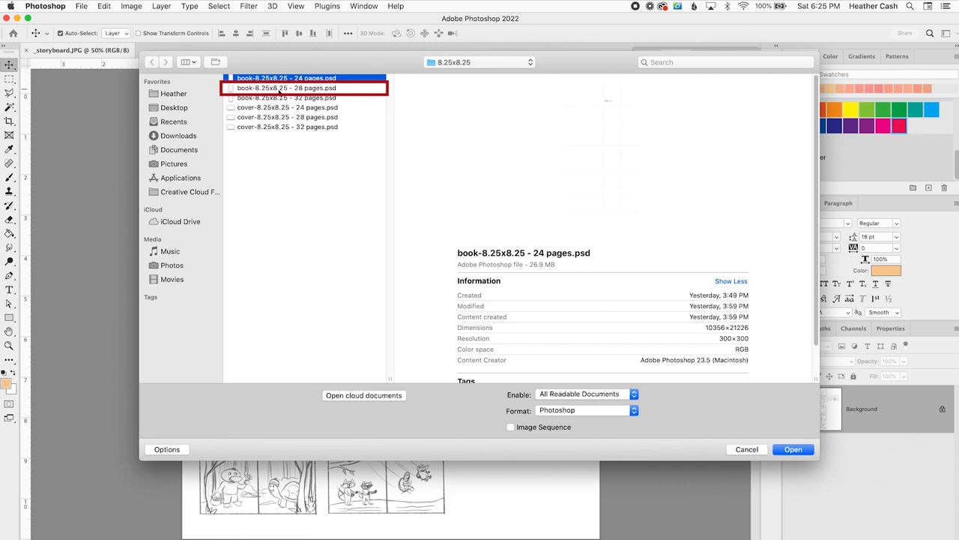
left_click(286, 87)
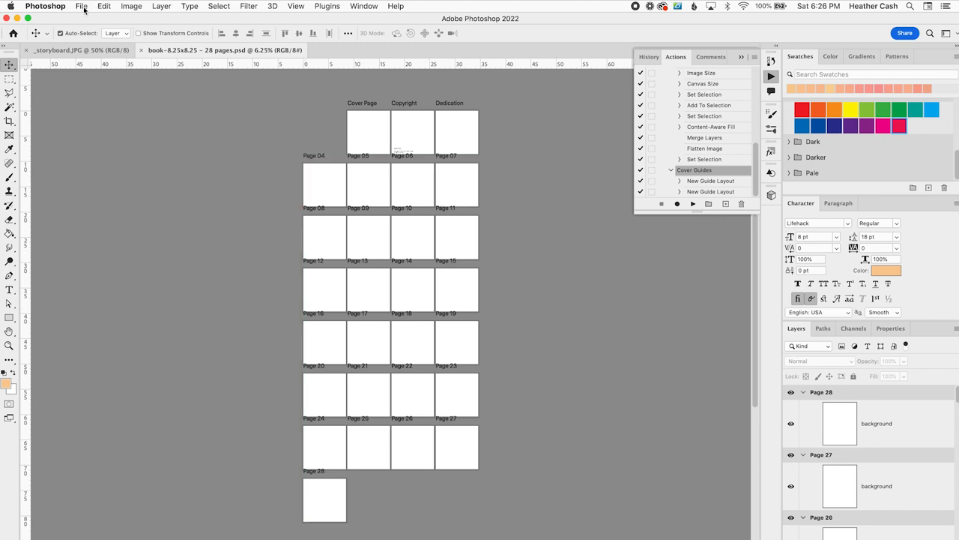
Save the template as Platty's Perfect Day.psd in the Platty's Perfect Day folder
left_click(81, 6)
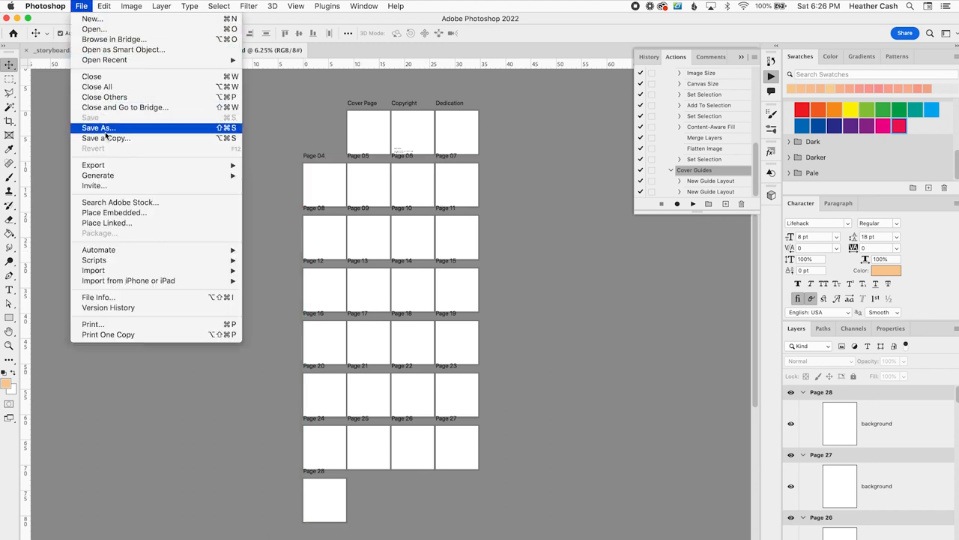
left_click(99, 128)
type("Platty's Perfect Day.psd")
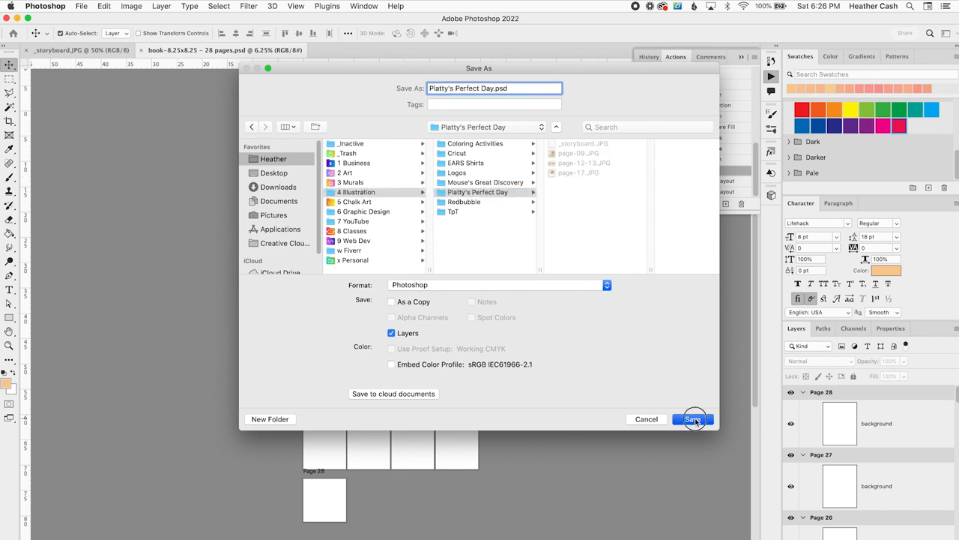
left_click(693, 419)
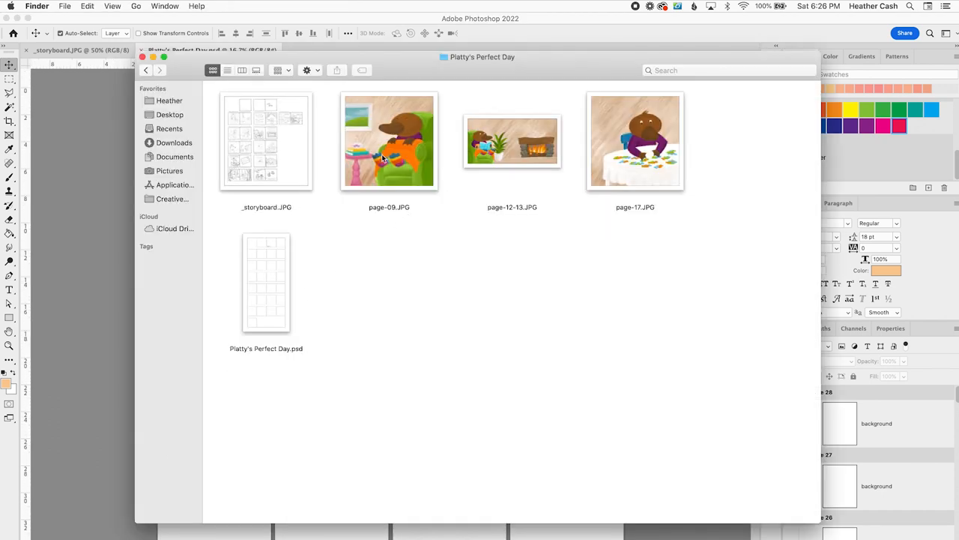
Bring the page-09, page-12-13 and page-17 JPGs into the book and paste each onto its page
left_click(390, 141)
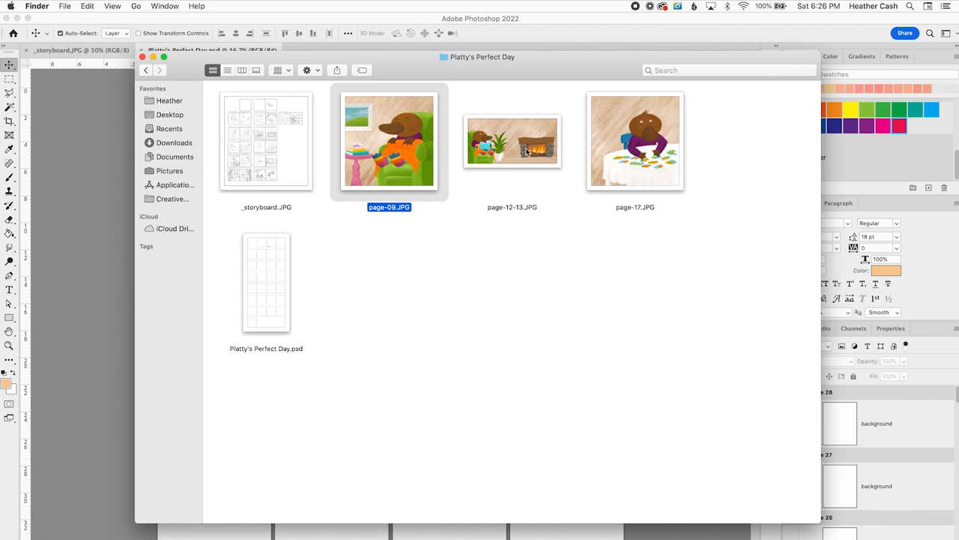
left_click(513, 141)
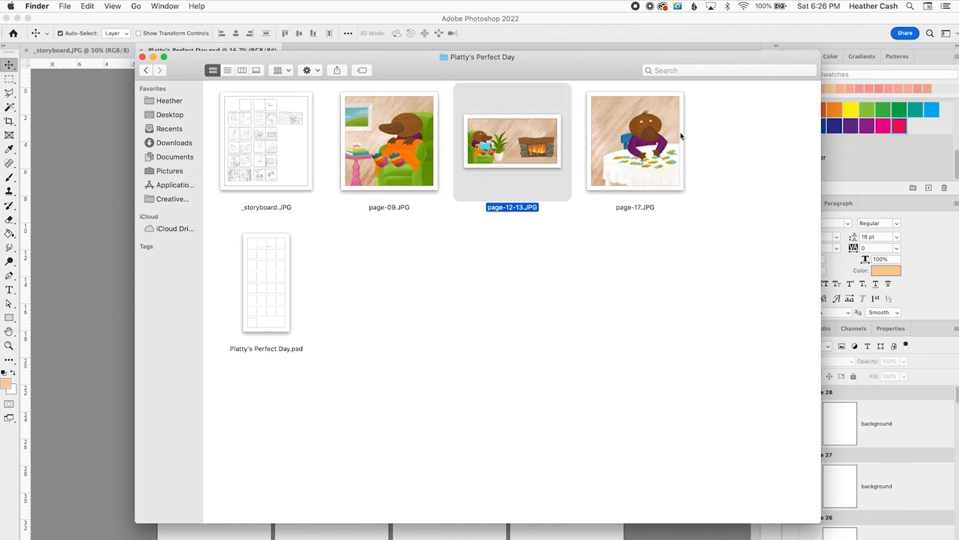
left_click(636, 141)
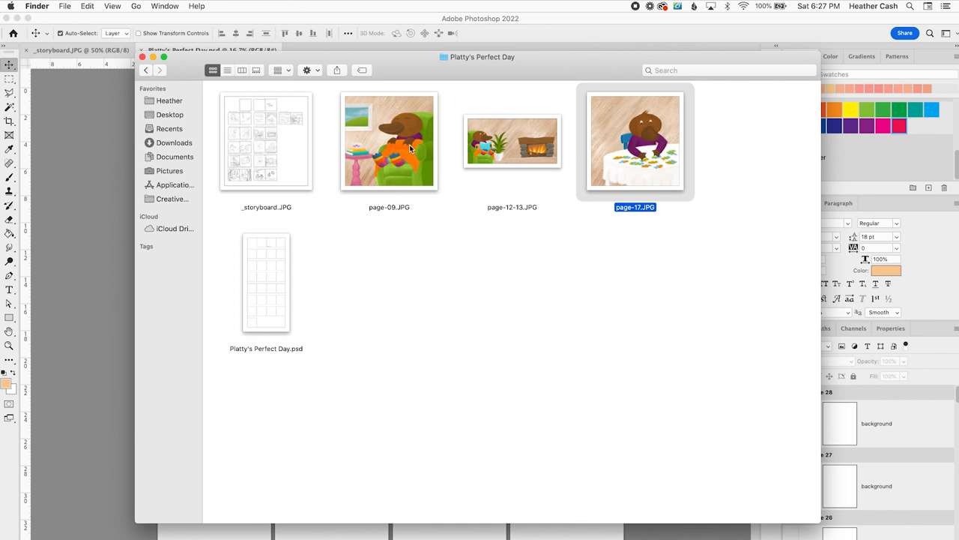
mouse_move(396, 147)
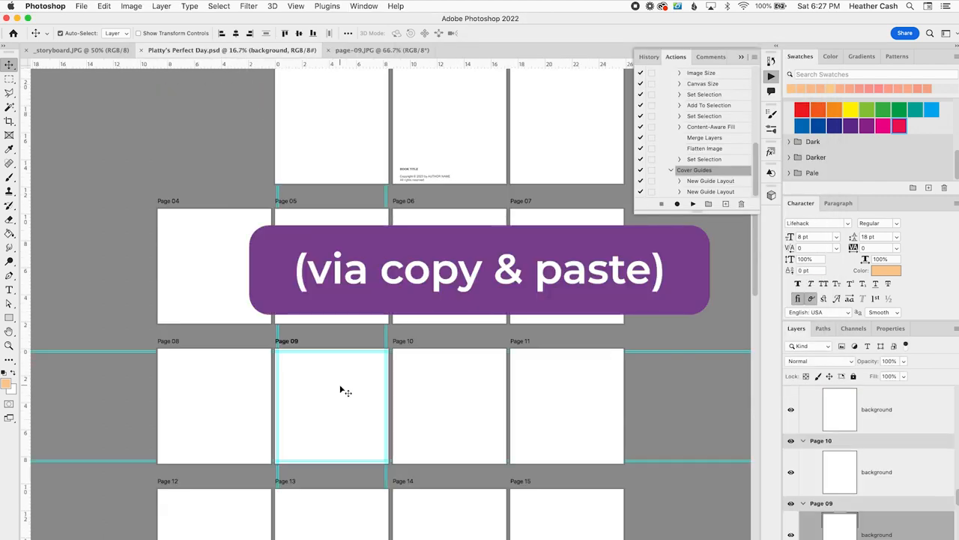
mouse_move(327, 364)
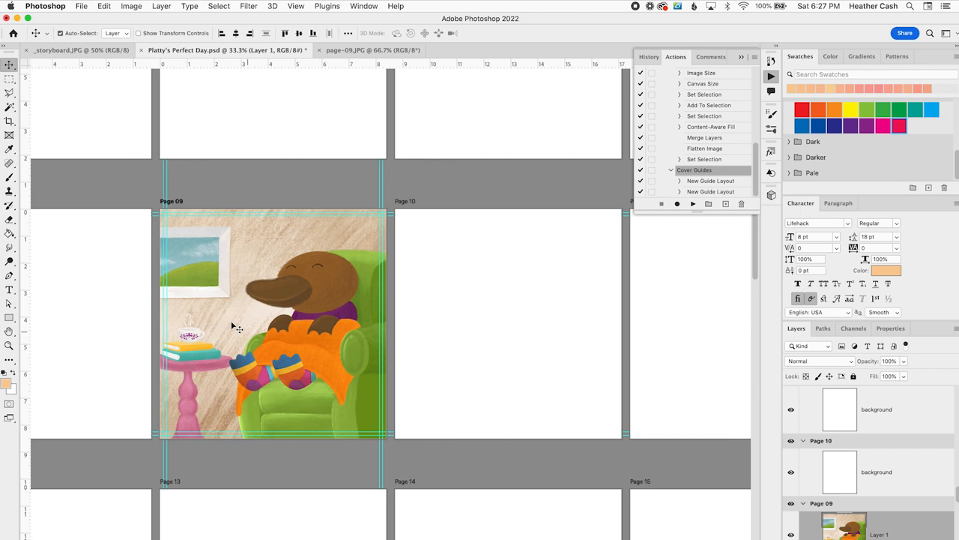
mouse_move(225, 257)
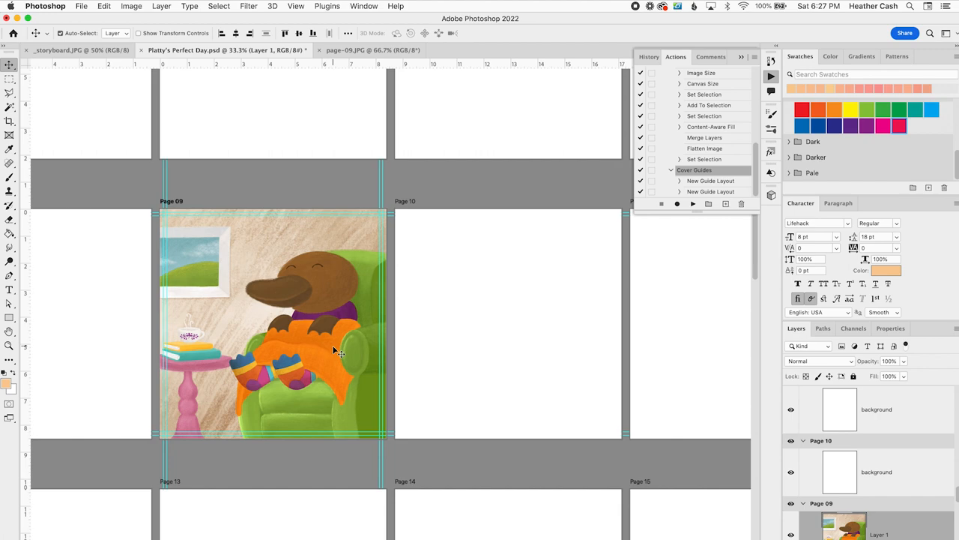
left_click(489, 51)
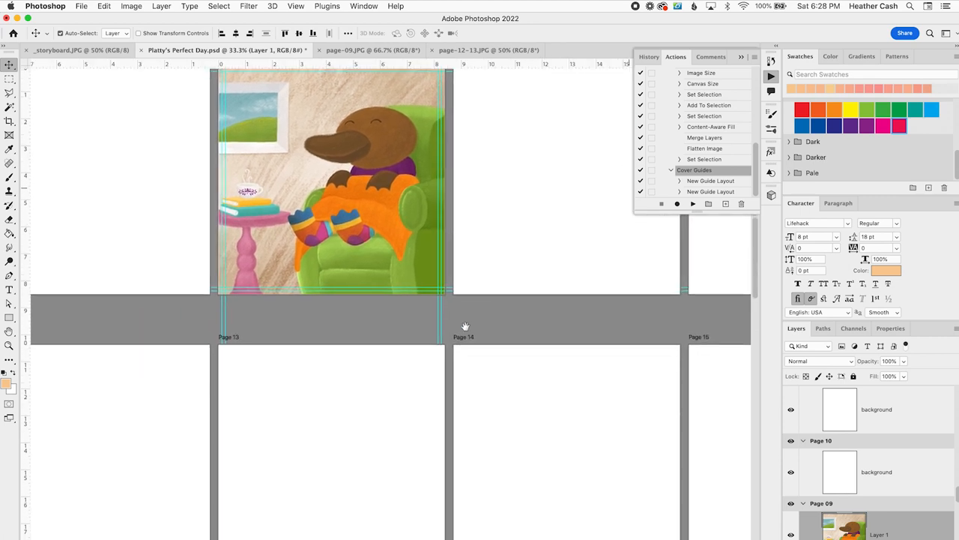
scroll("down", 3)
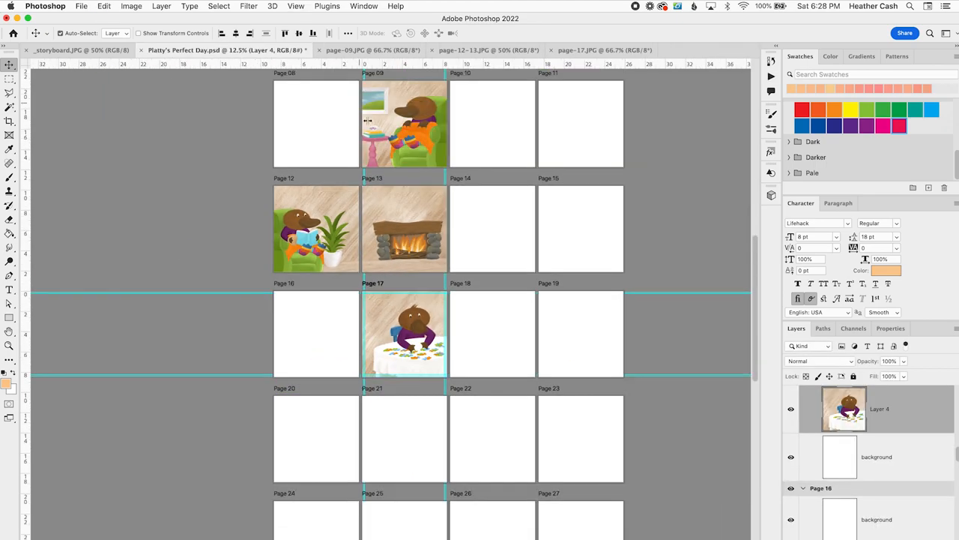
Add "He cuddles under the blanket with warm socks upon his toes." to page 08 in large purple handwriting
scroll("down", 3)
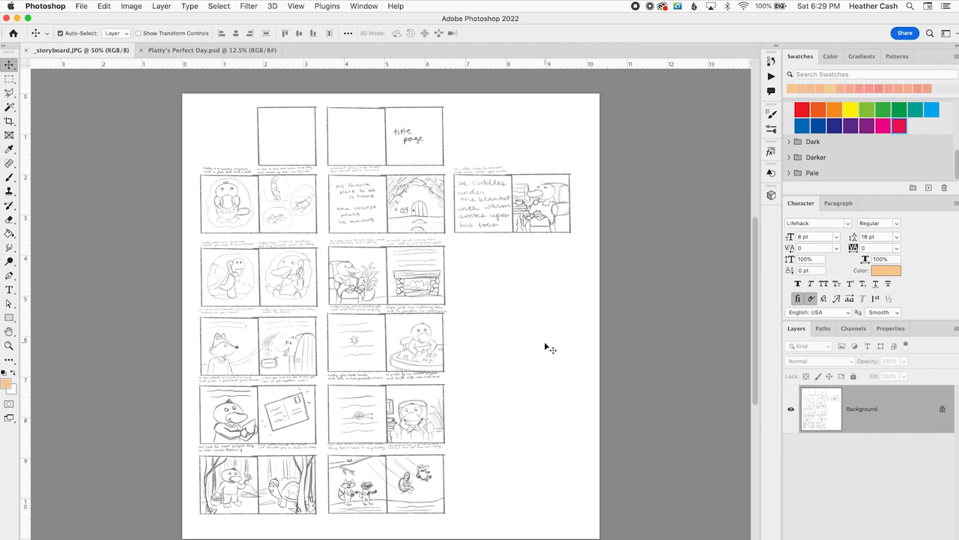
mouse_move(434, 201)
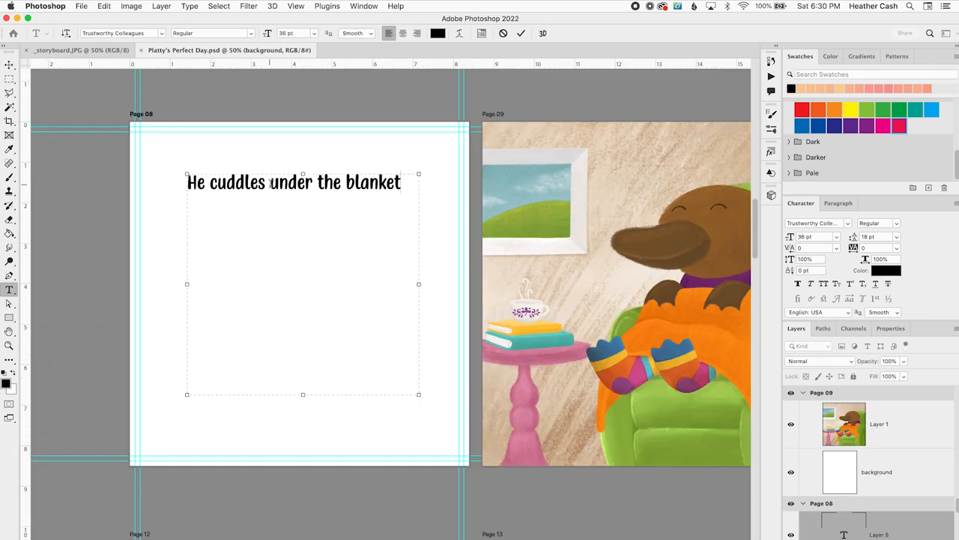
type("with warm socks upon his toes.")
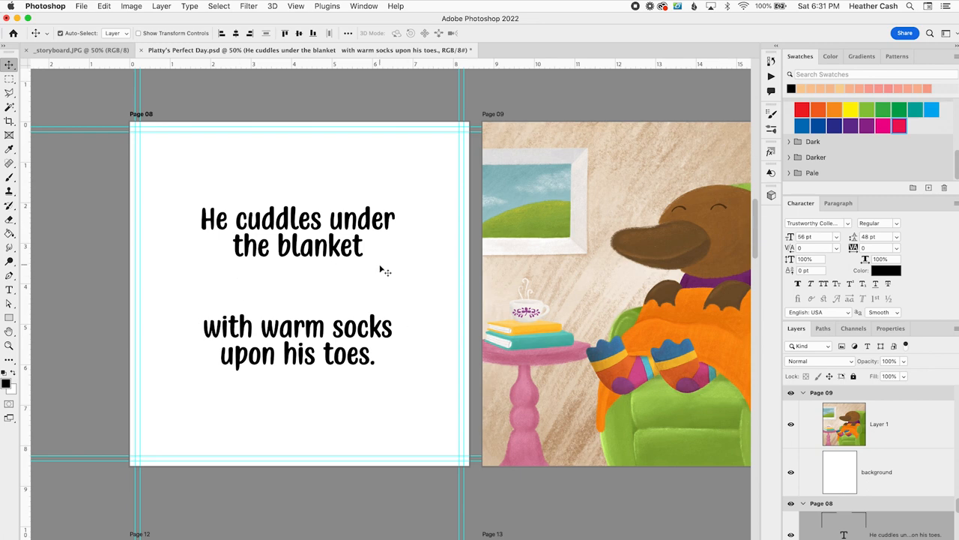
mouse_move(346, 222)
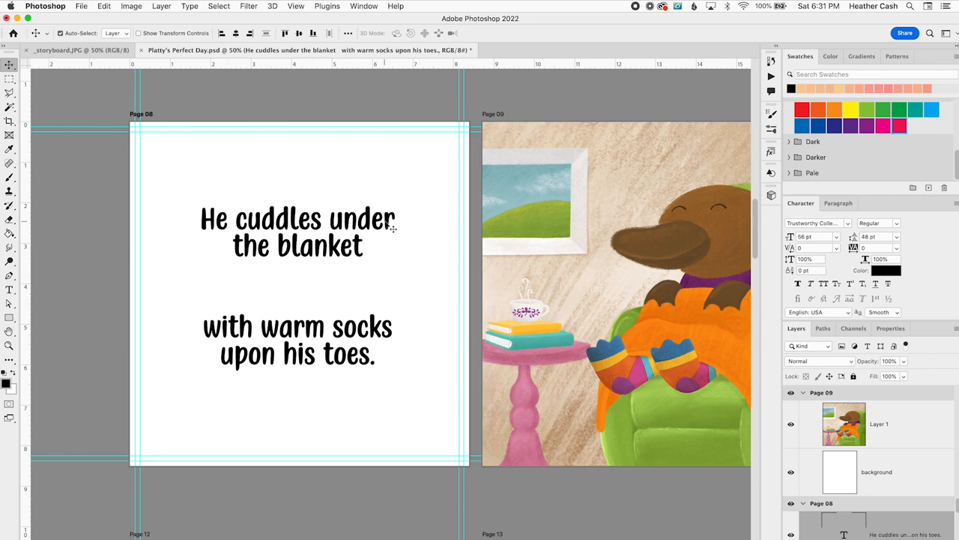
mouse_move(746, 378)
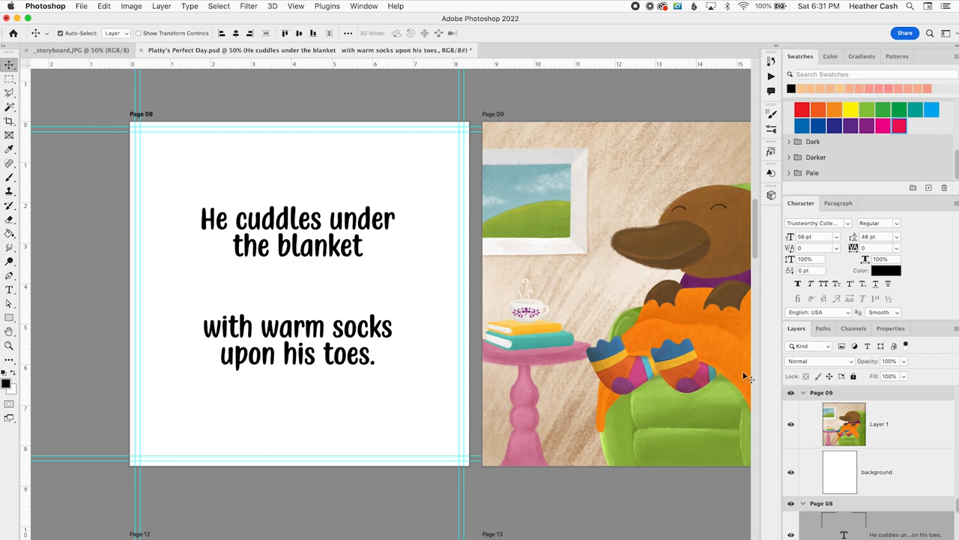
mouse_move(258, 210)
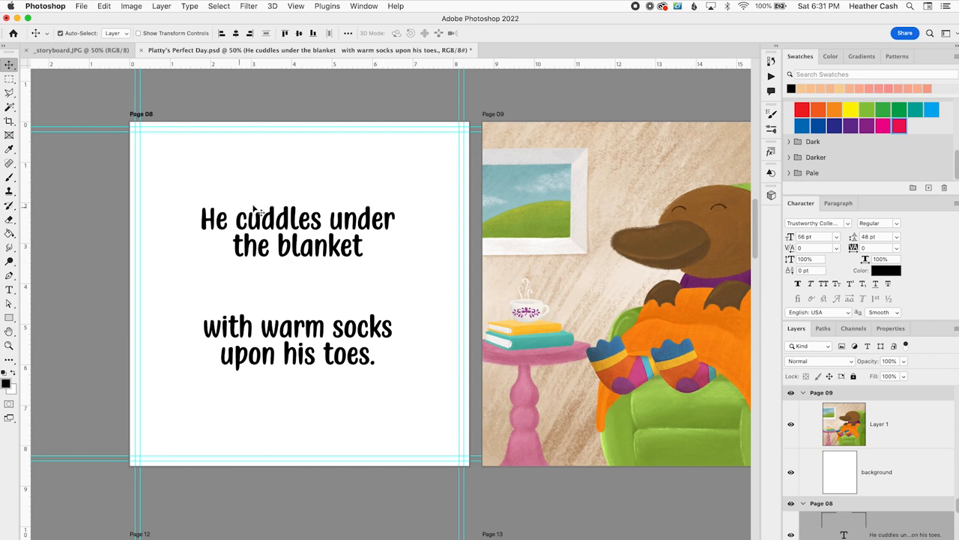
mouse_move(435, 352)
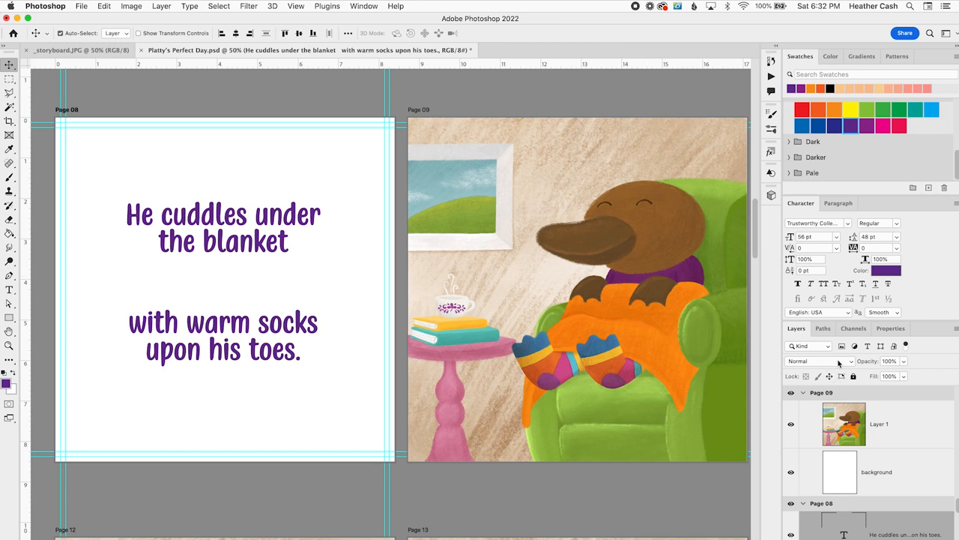
mouse_move(839, 364)
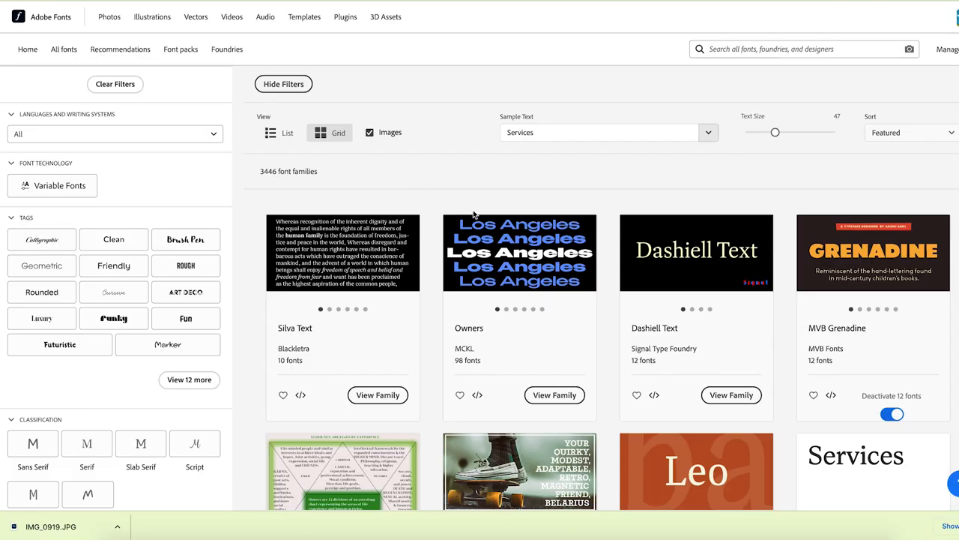
Preview fonts with "He cuddles under the blanket" and filter Adobe Fonts to brush pen styles
left_click(598, 132)
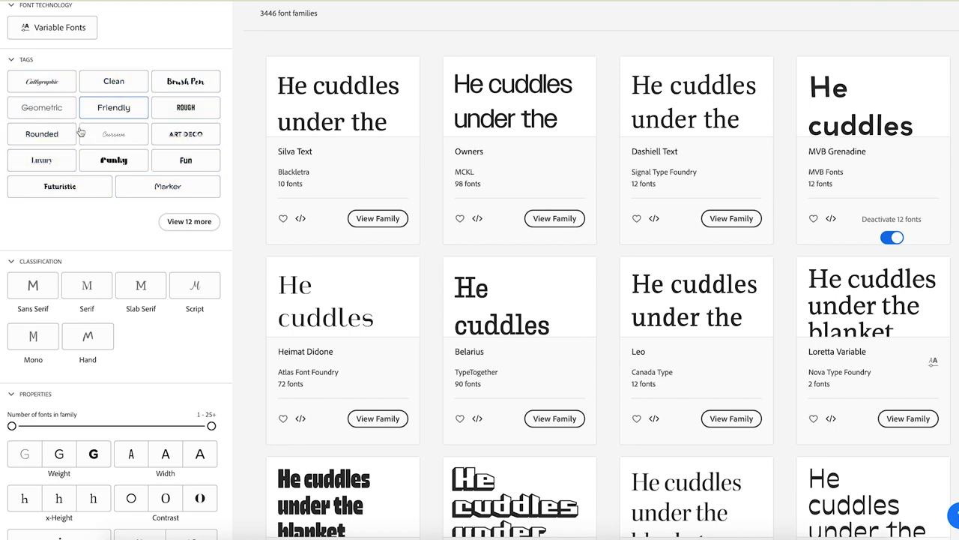
left_click(186, 81)
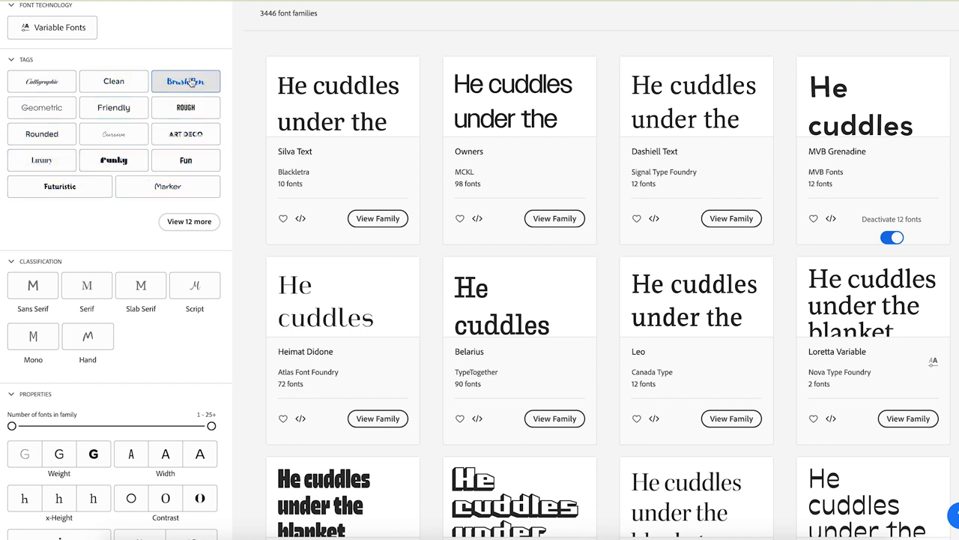
left_click(186, 81)
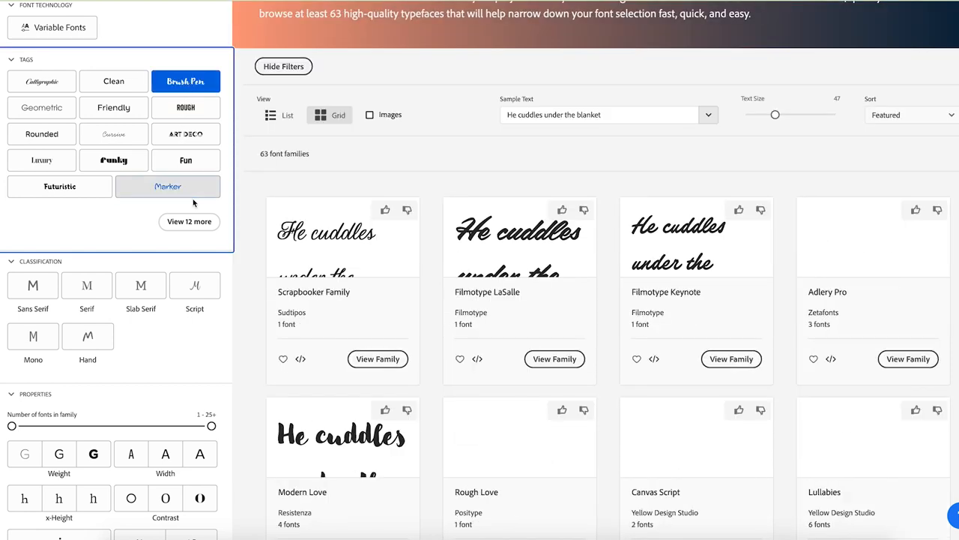
left_click(186, 159)
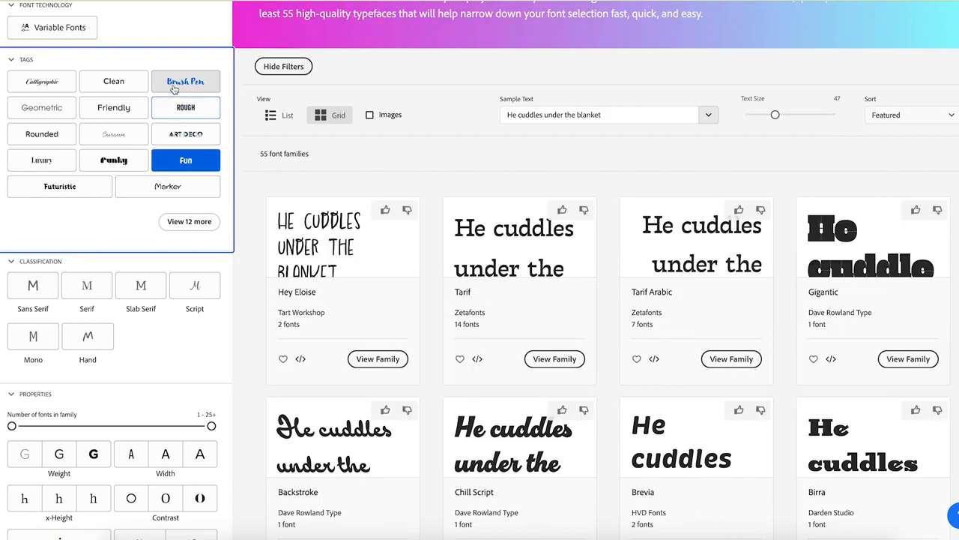
left_click(186, 81)
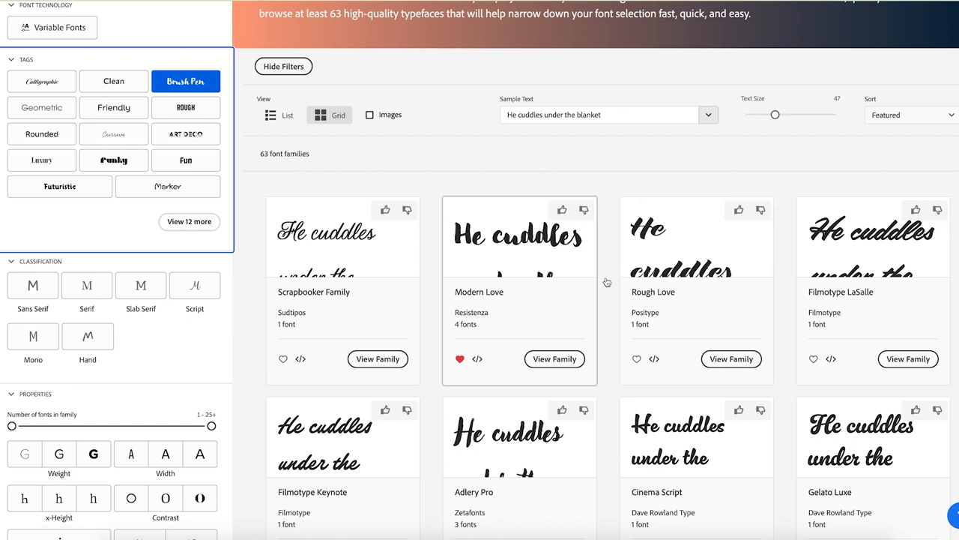
scroll("down", 3)
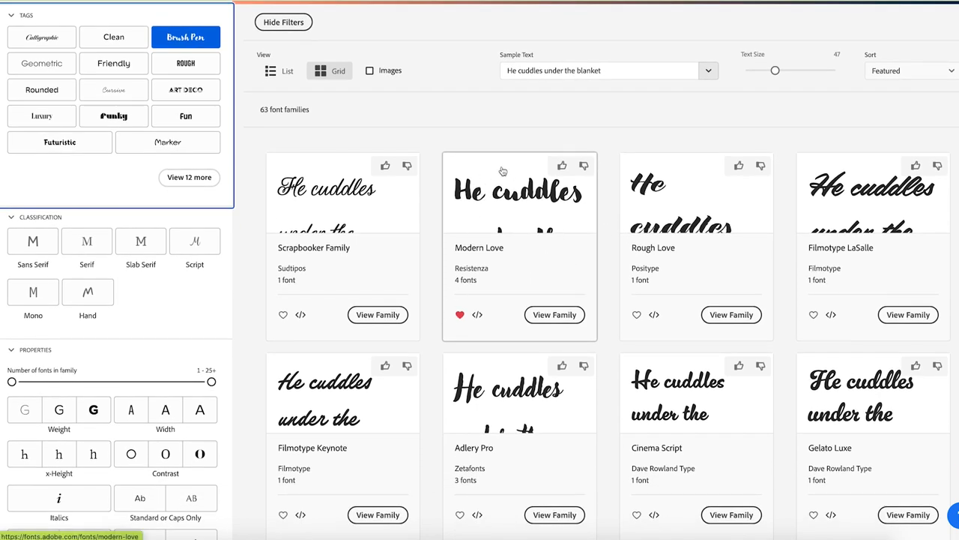
mouse_move(558, 208)
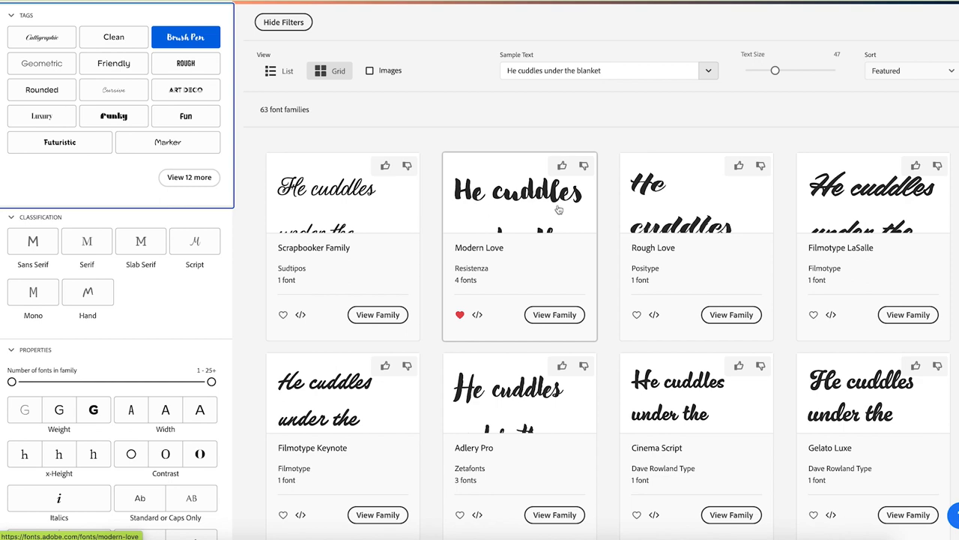
mouse_move(562, 210)
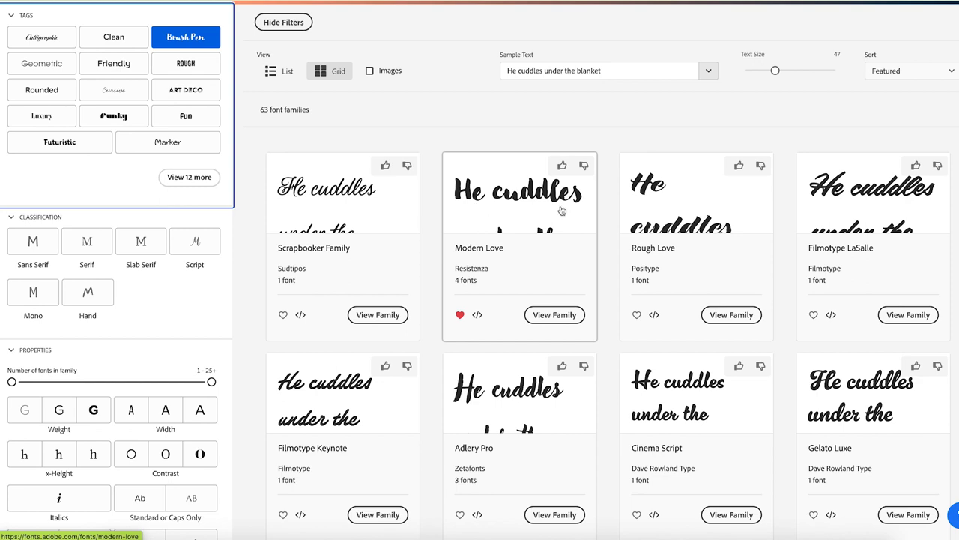
scroll("down", 3)
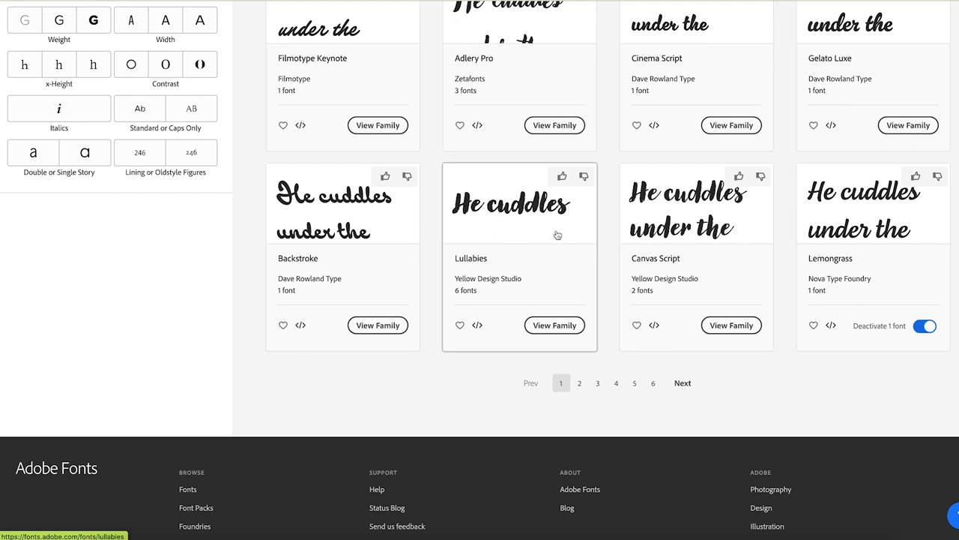
Page through the brush pen results and favourite the Six Hands font
left_click(460, 324)
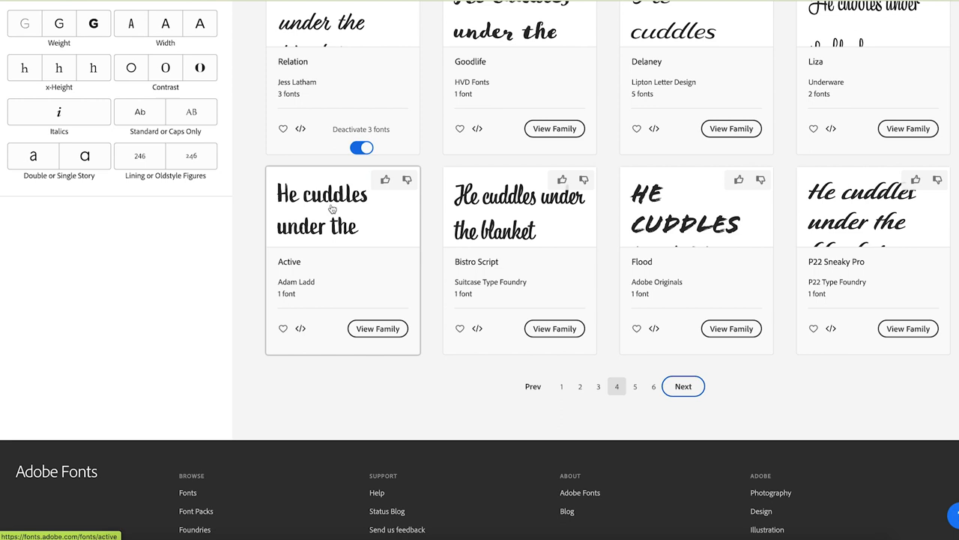
left_click(281, 328)
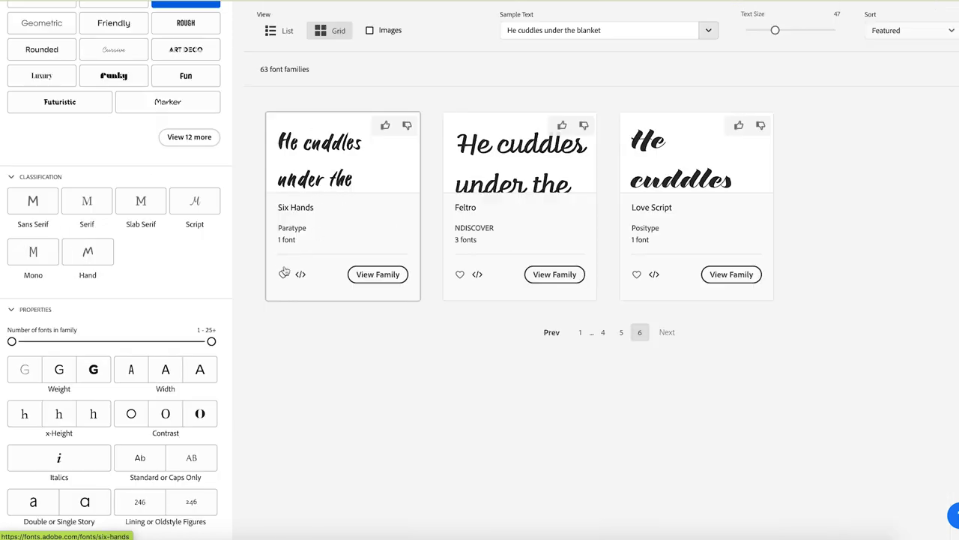
left_click(283, 274)
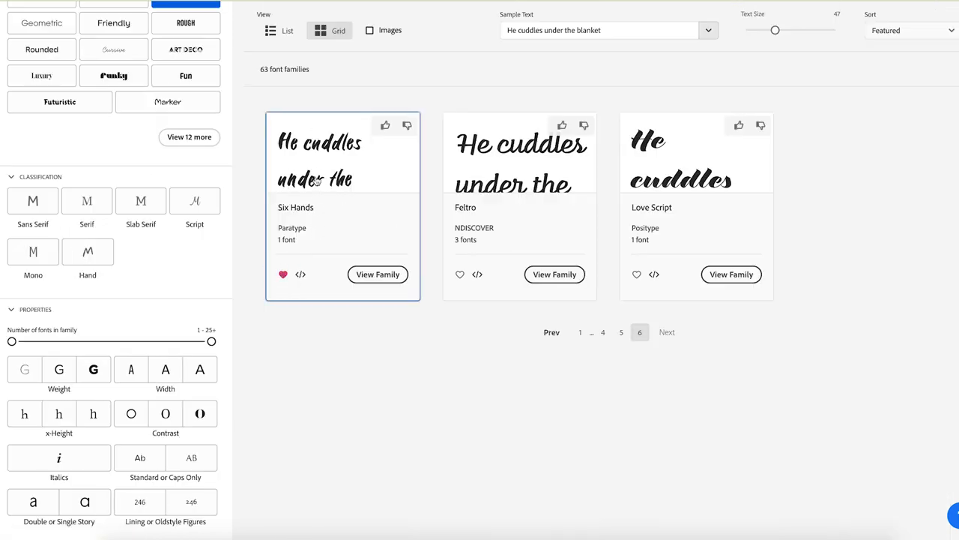
mouse_move(336, 366)
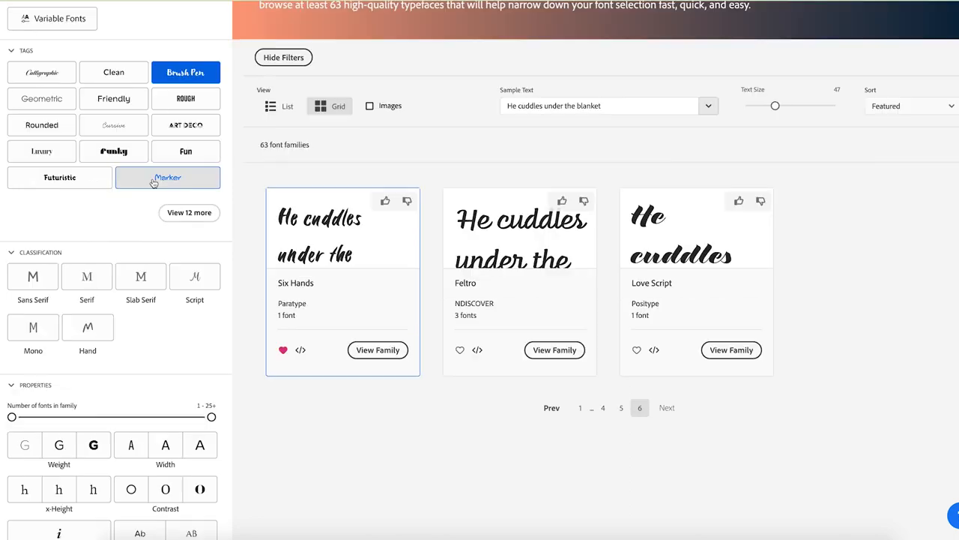
Switch the filter to marker-style fonts, browse the results and favourite Carrotflower
left_click(168, 177)
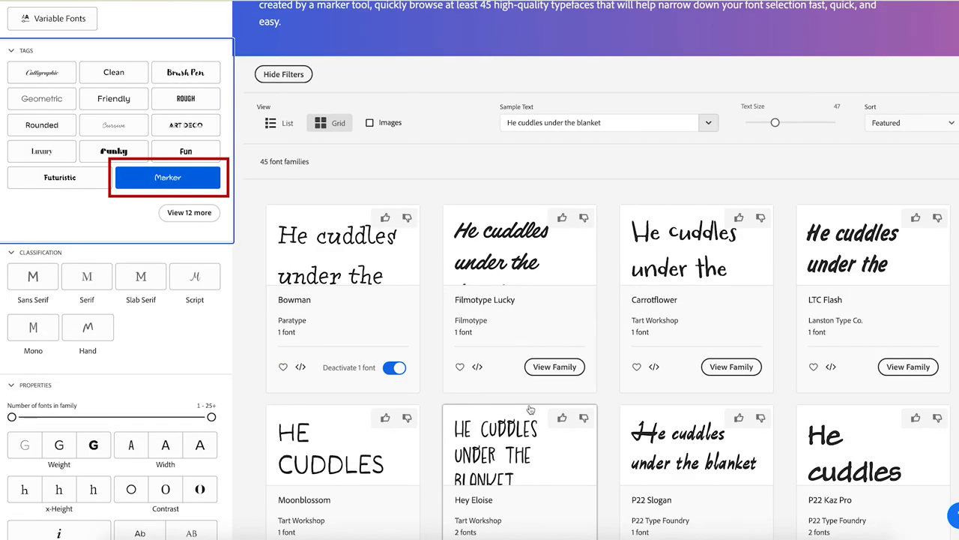
scroll("down", 3)
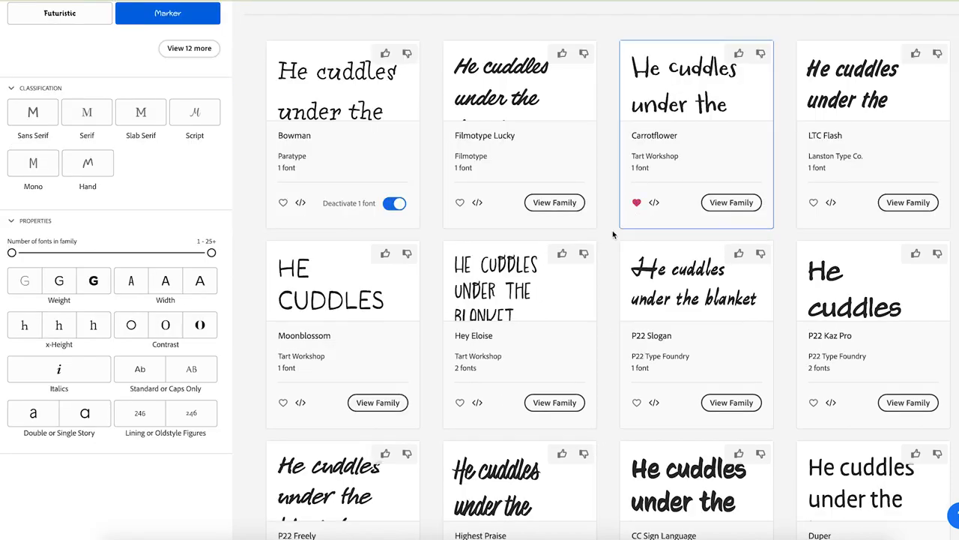
mouse_move(603, 346)
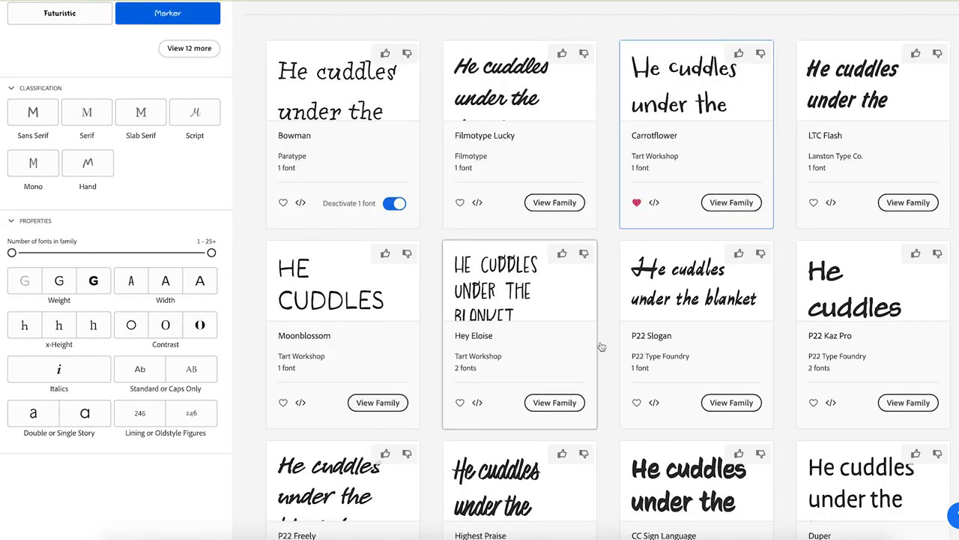
scroll("down", 3)
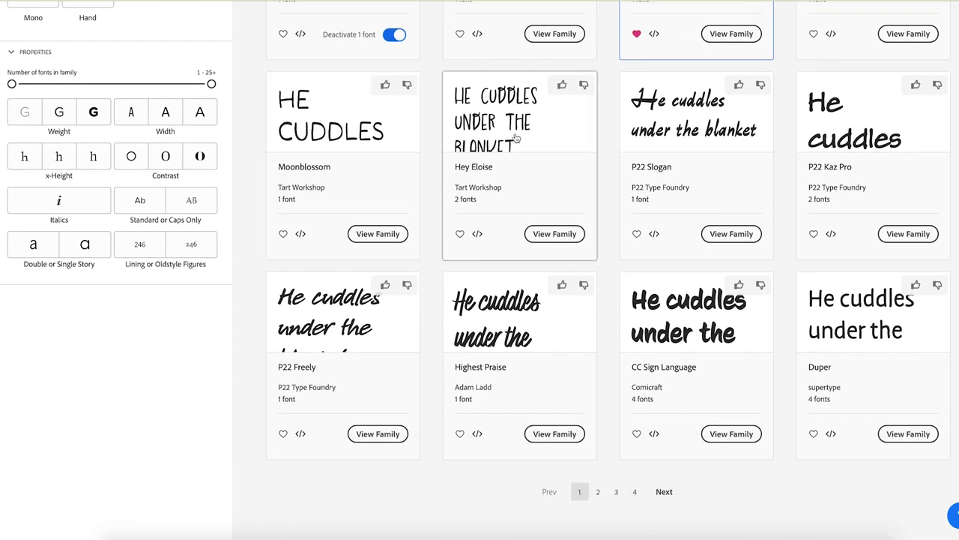
mouse_move(525, 158)
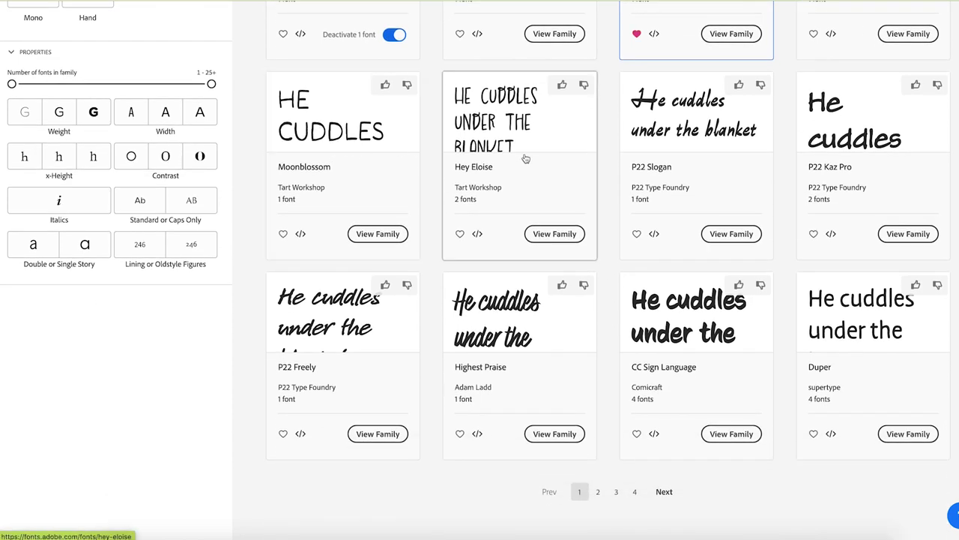
scroll("down", 3)
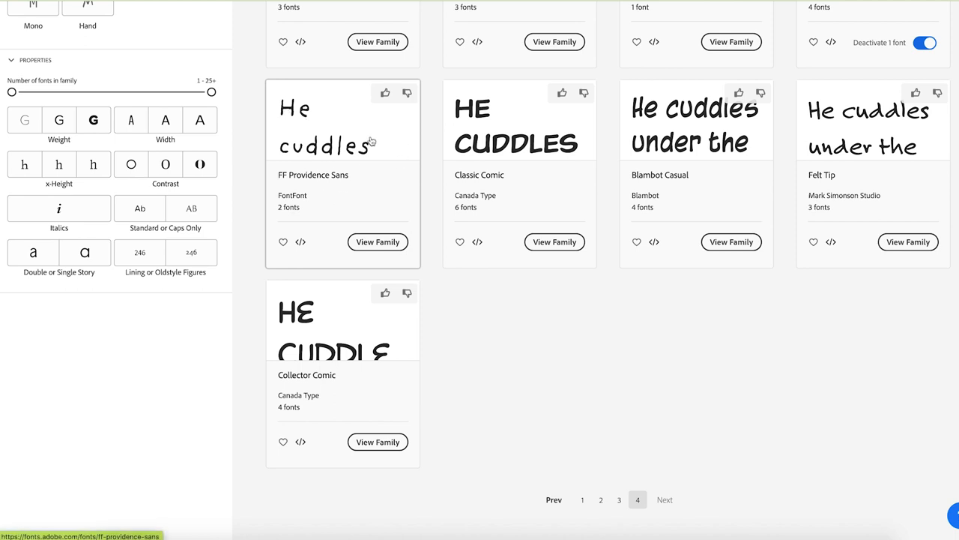
left_click(283, 241)
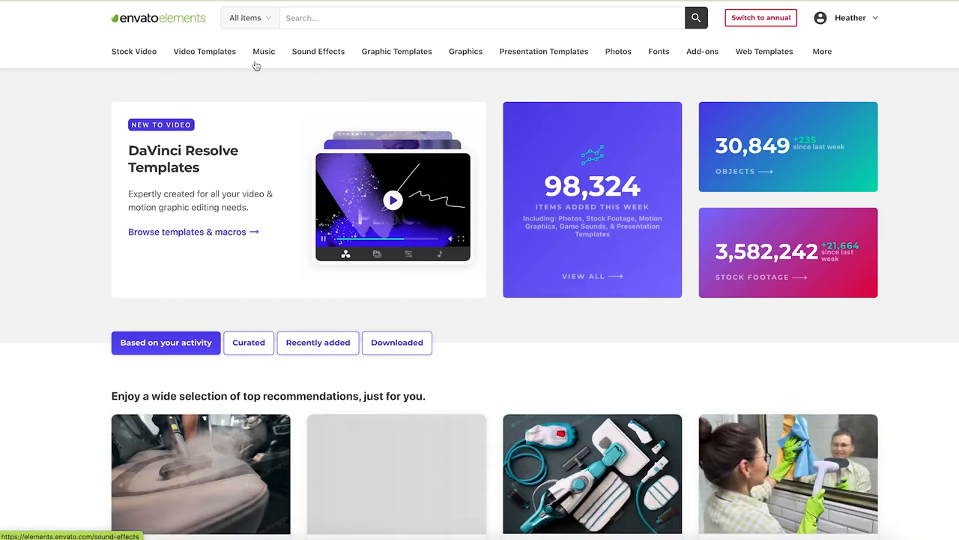
In Envato Elements, show the font catalogue filtered to Script and Handwritten
left_click(318, 51)
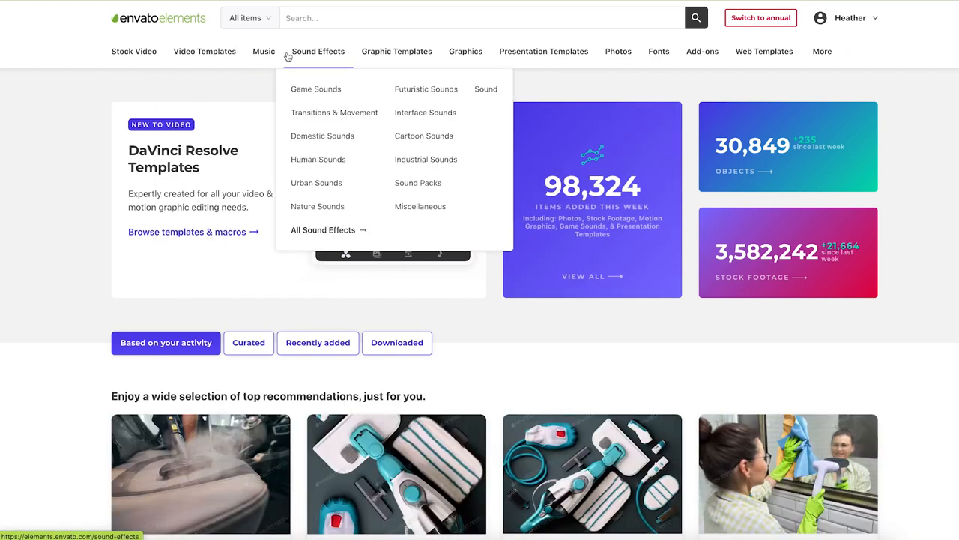
mouse_move(264, 51)
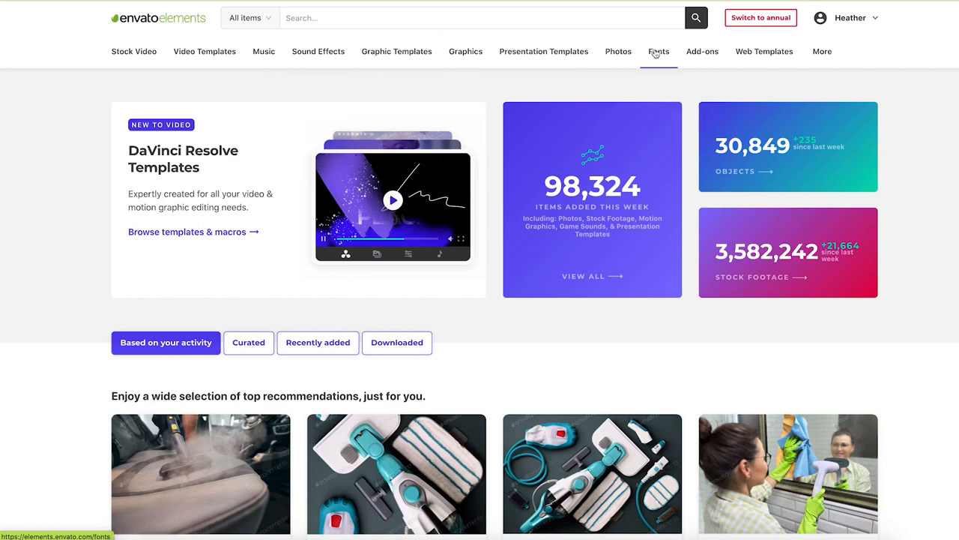
left_click(658, 51)
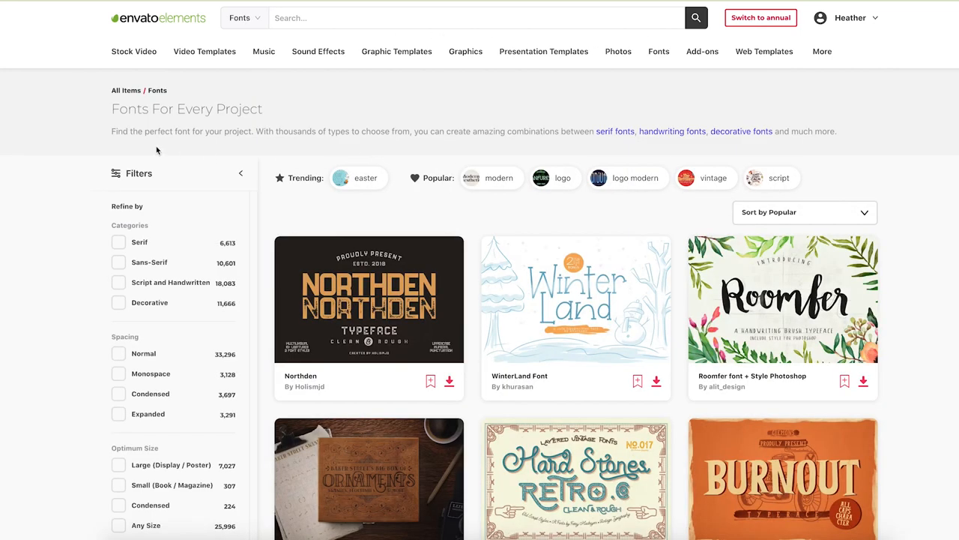
mouse_move(913, 237)
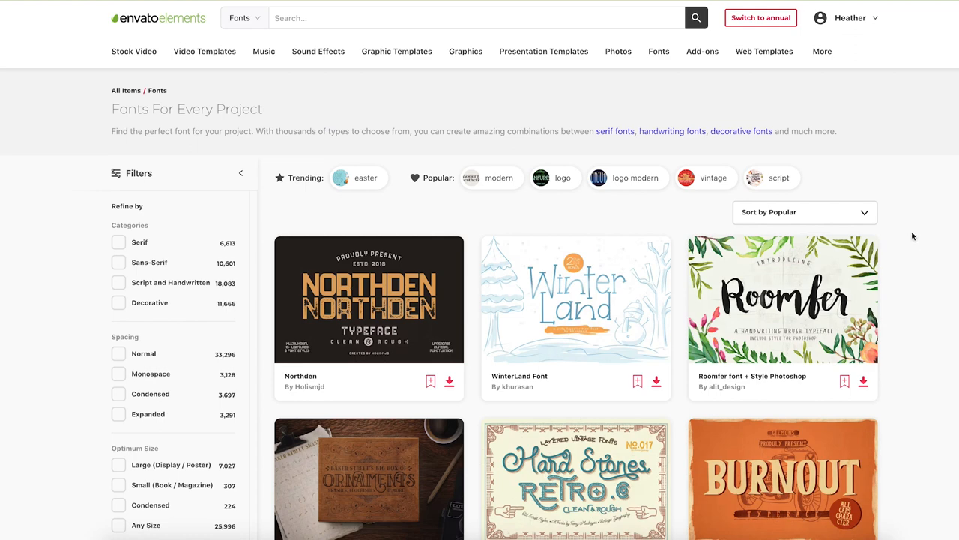
scroll("down", 3)
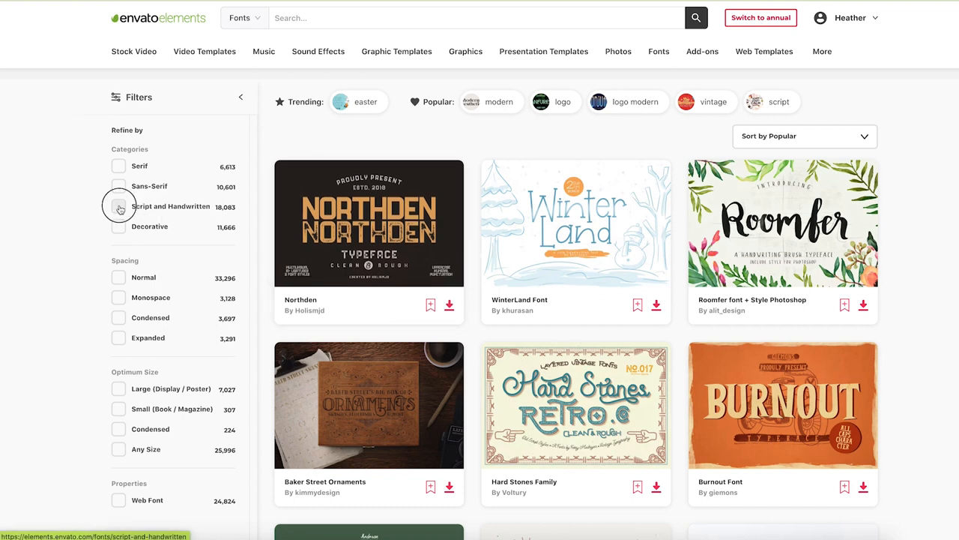
left_click(117, 194)
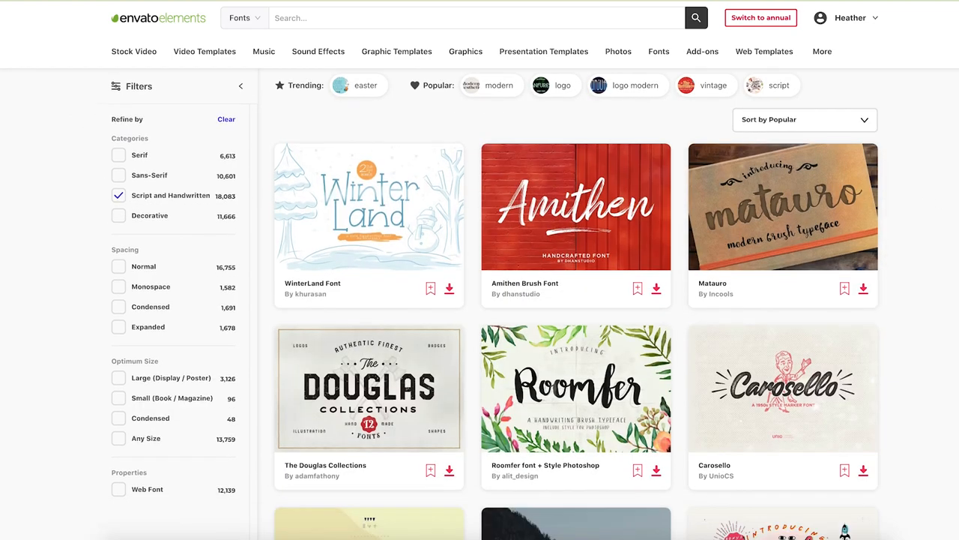
Download the Amorie Modella Font Family from the filtered results
scroll("down", 3)
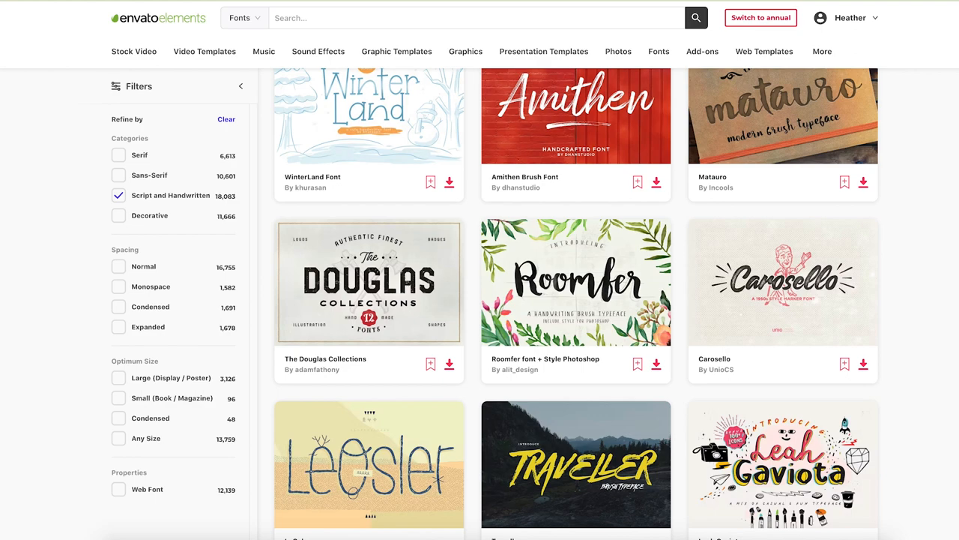
scroll("down", 3)
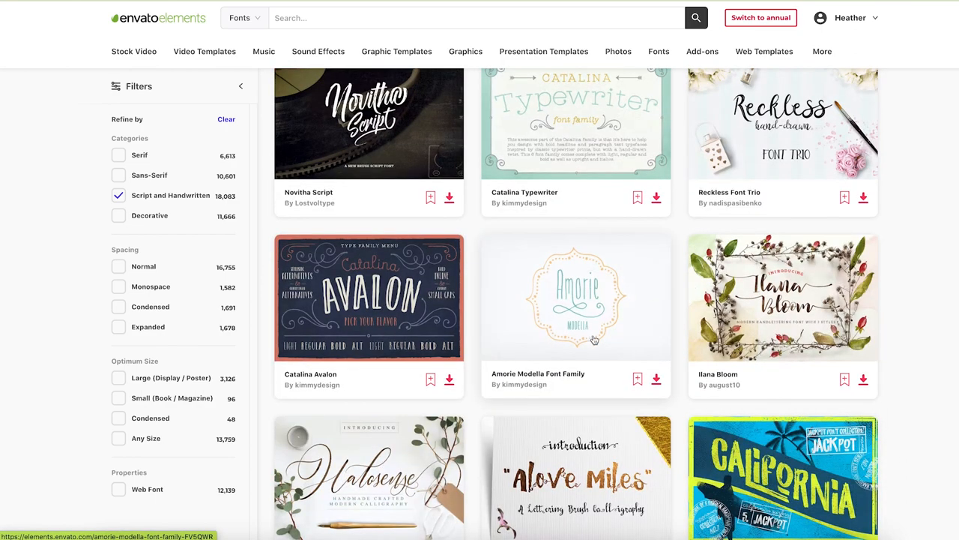
left_click(656, 379)
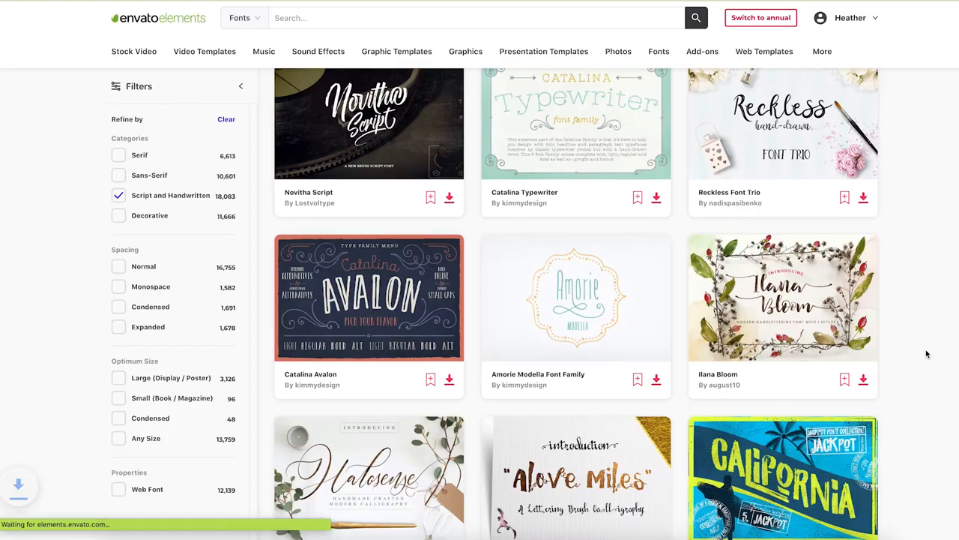
scroll("down", 3)
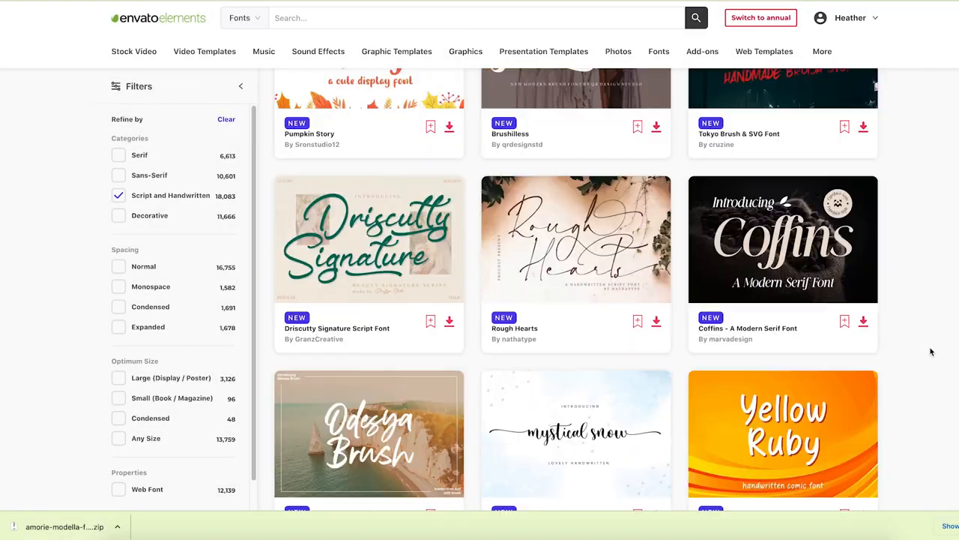
scroll("up", 3)
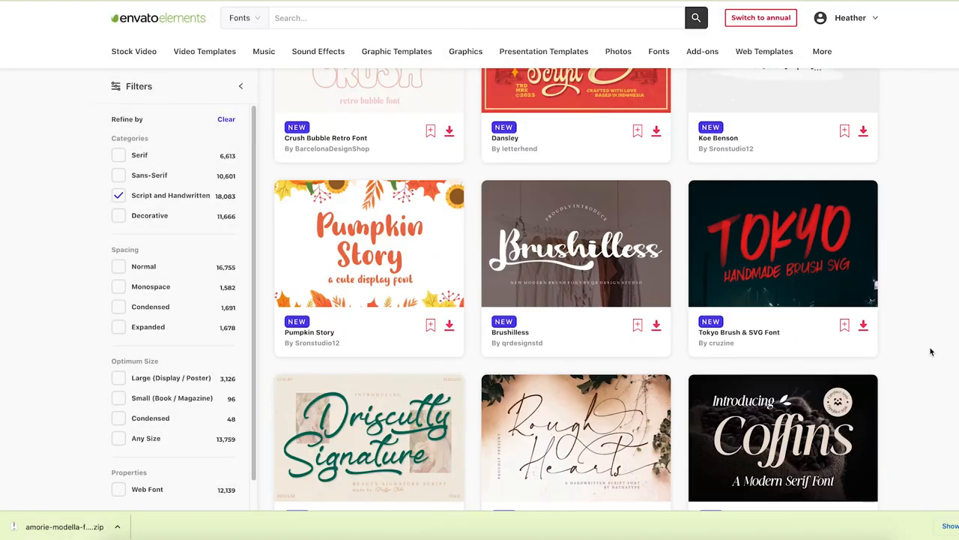
scroll("down", 3)
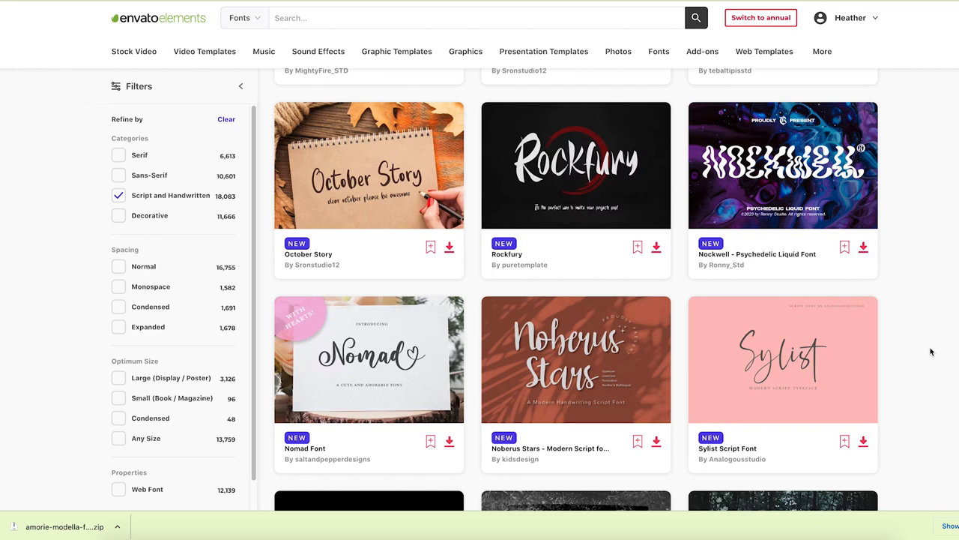
mouse_move(932, 349)
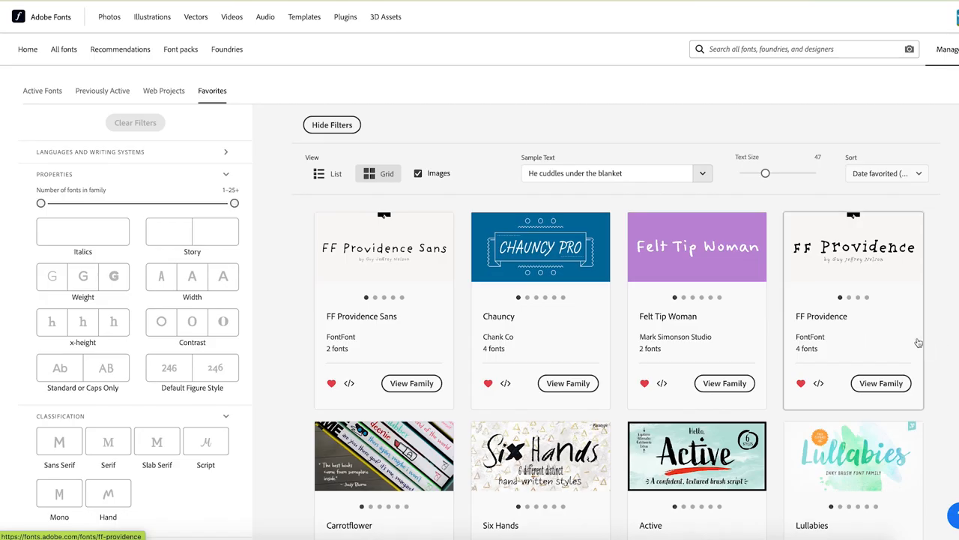
Activate the FF Providence Sans and Chauncy font families from Adobe Fonts favourites
scroll("down", 3)
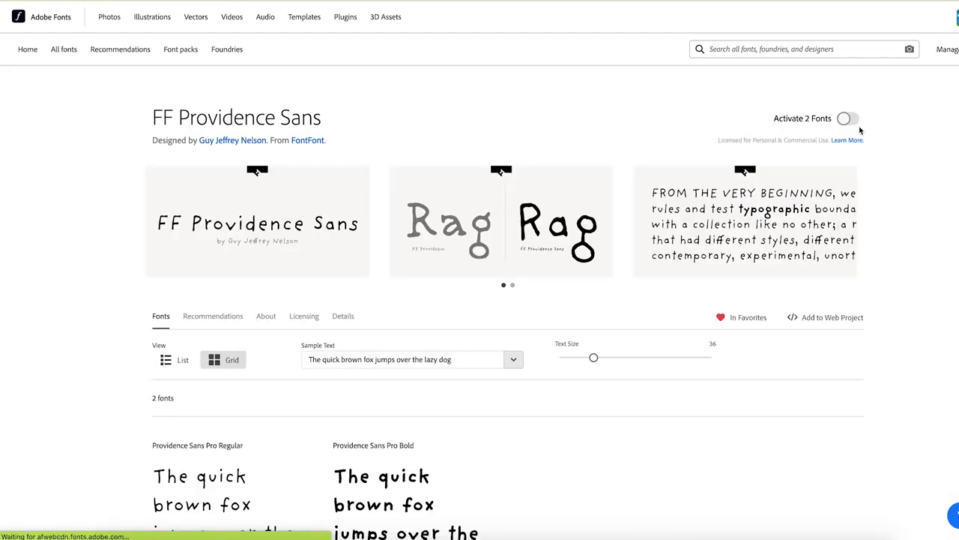
left_click(845, 119)
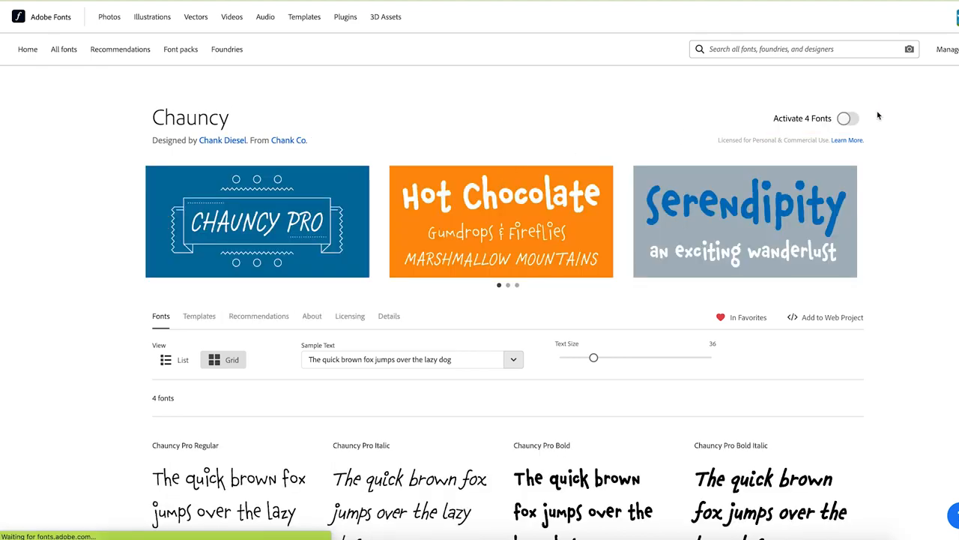
left_click(848, 118)
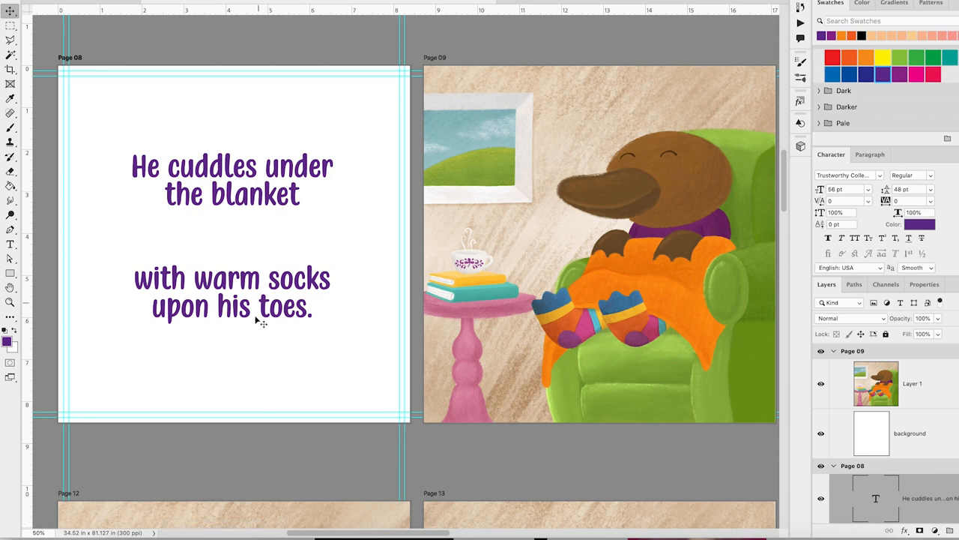
mouse_move(343, 226)
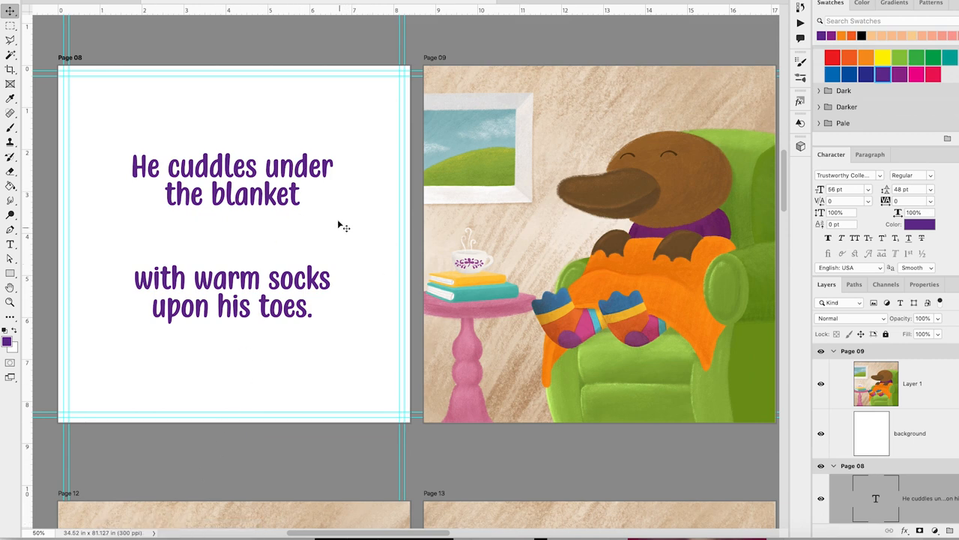
mouse_move(531, 215)
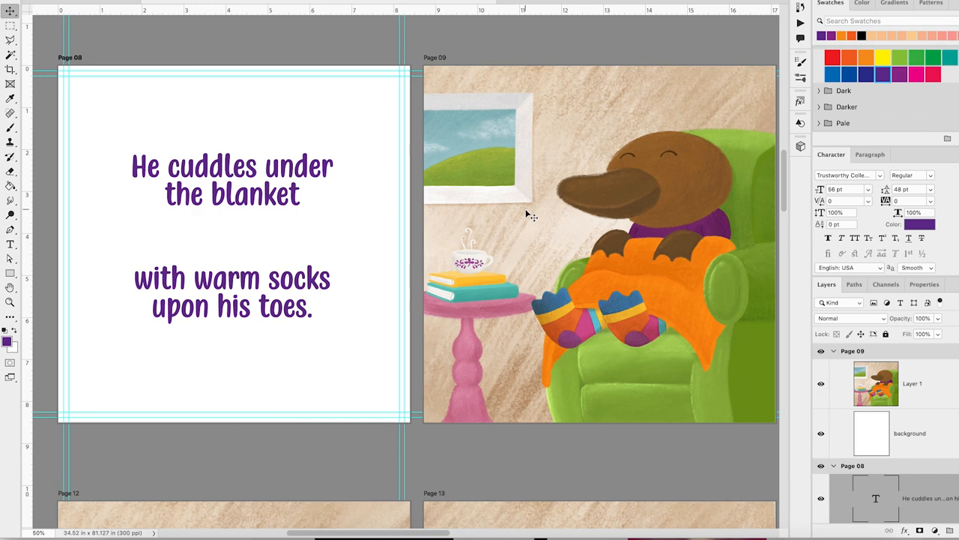
mouse_move(877, 443)
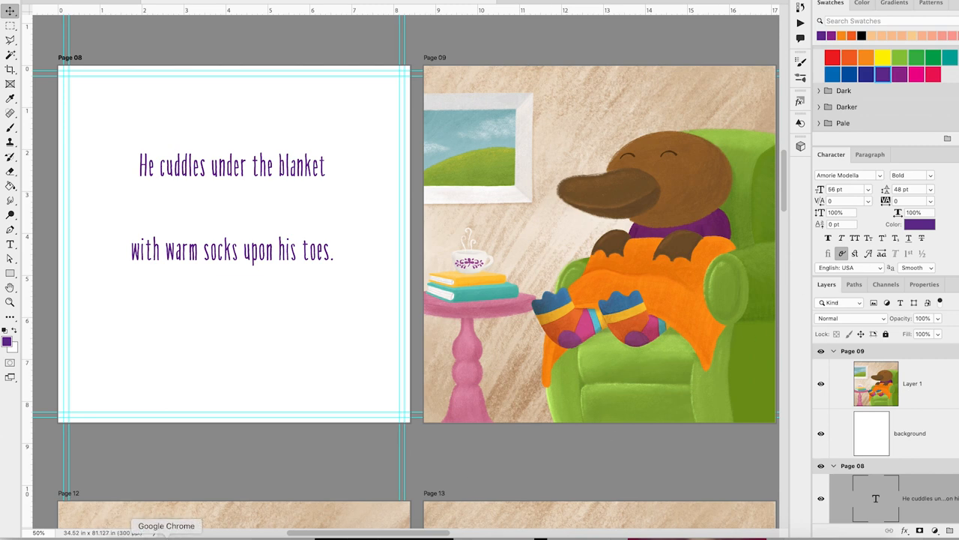
Set the Page 08 story text in Providence Sans Pro Regular from the Character panel
left_click(876, 174)
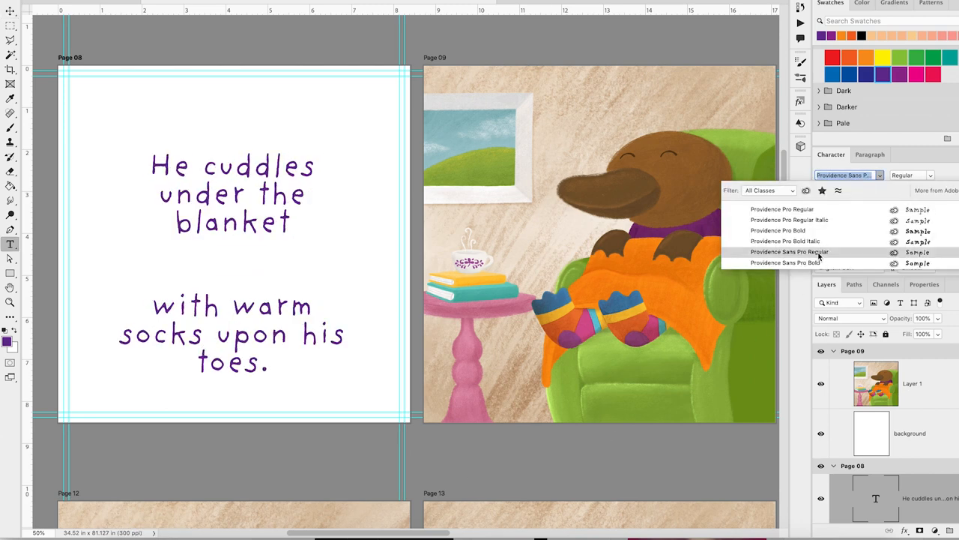
left_click(790, 251)
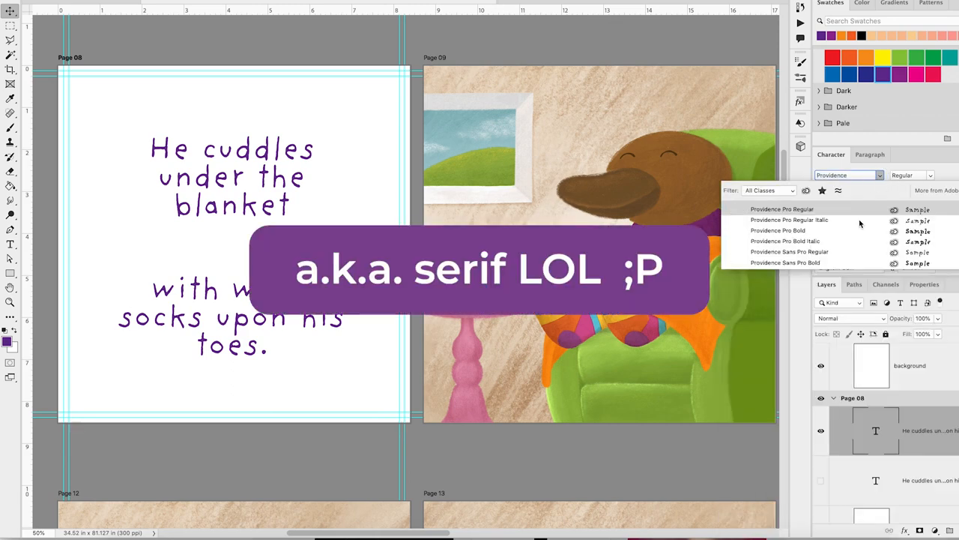
Audition the Page 08 text in Providence Pro, Chauncy Pro, Six Hands Rough and another Six Hands style
left_click(783, 210)
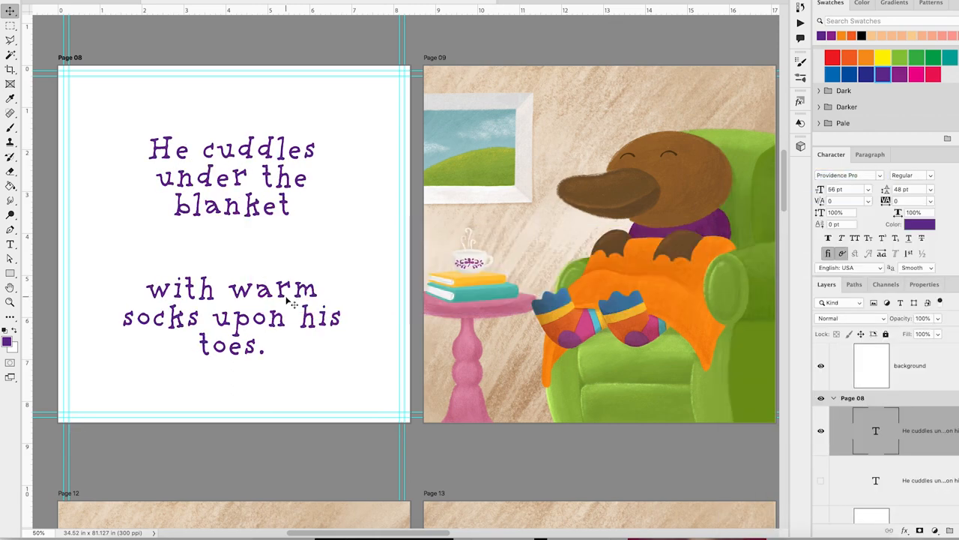
mouse_move(333, 348)
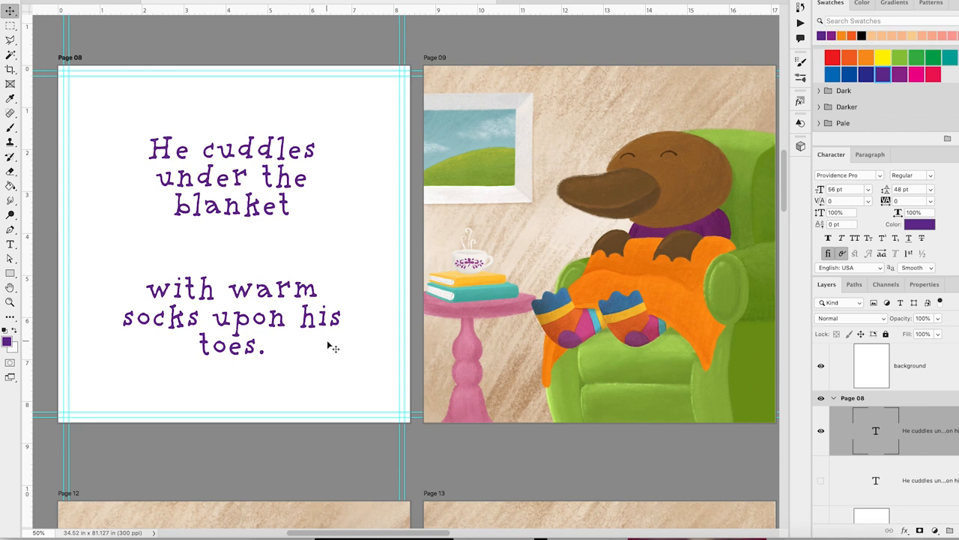
mouse_move(423, 338)
type("chaunc")
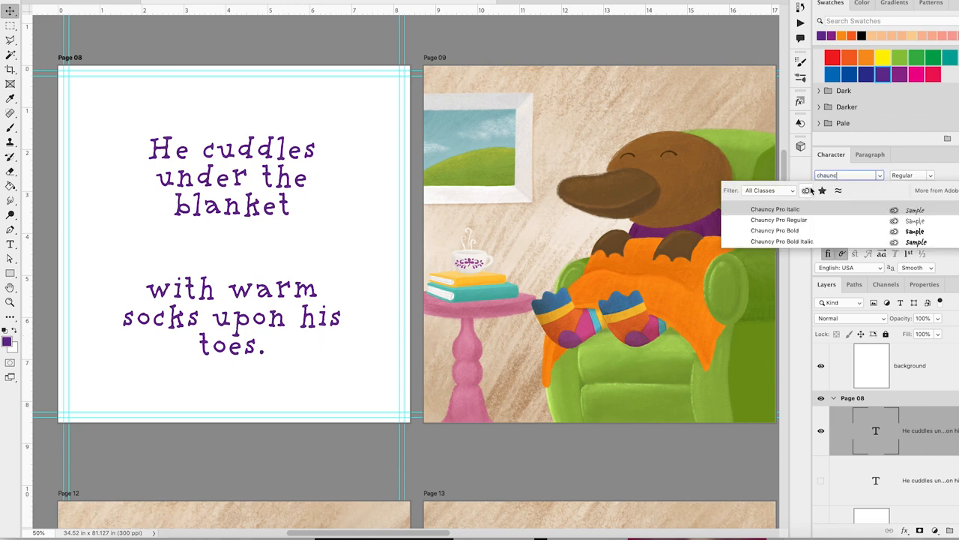
left_click(779, 219)
type("Carrotflower")
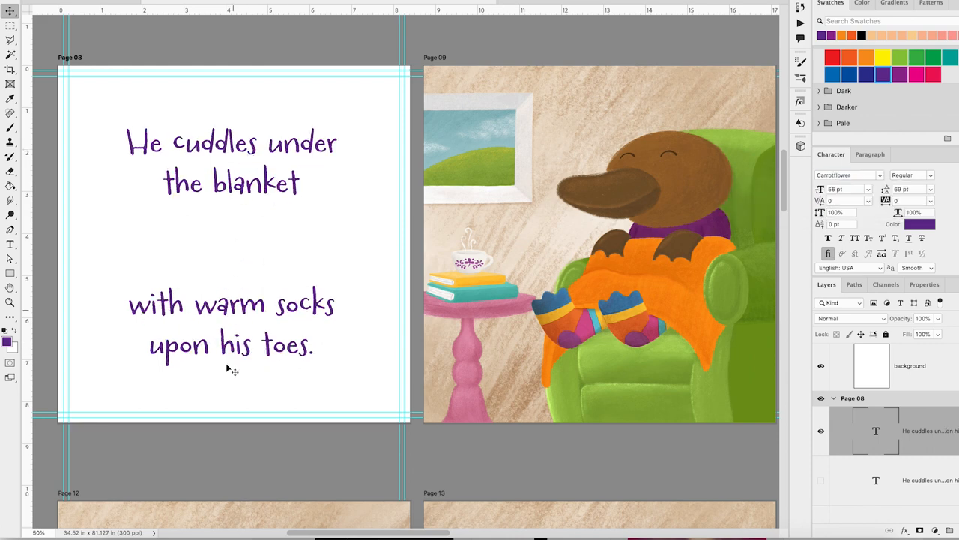
left_click(847, 174)
type("Six Hands")
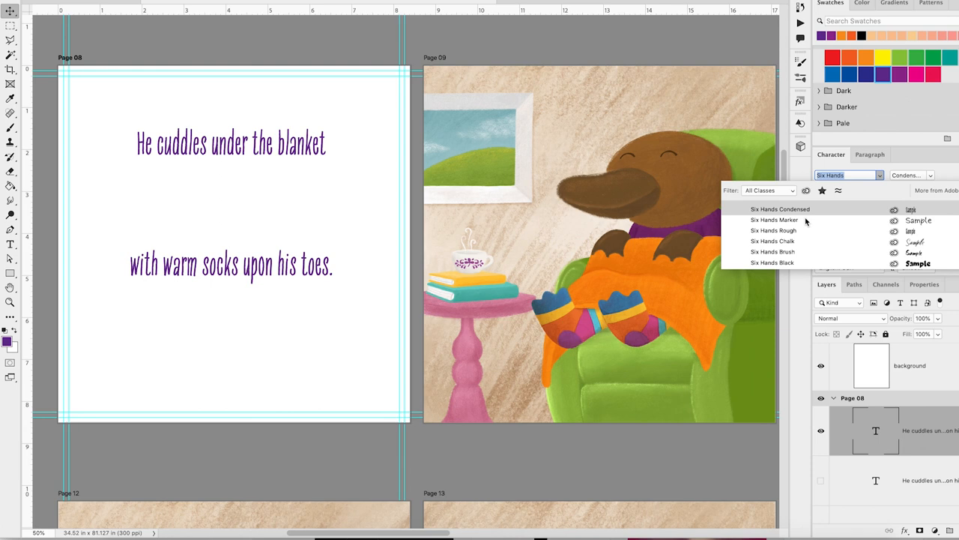
left_click(773, 231)
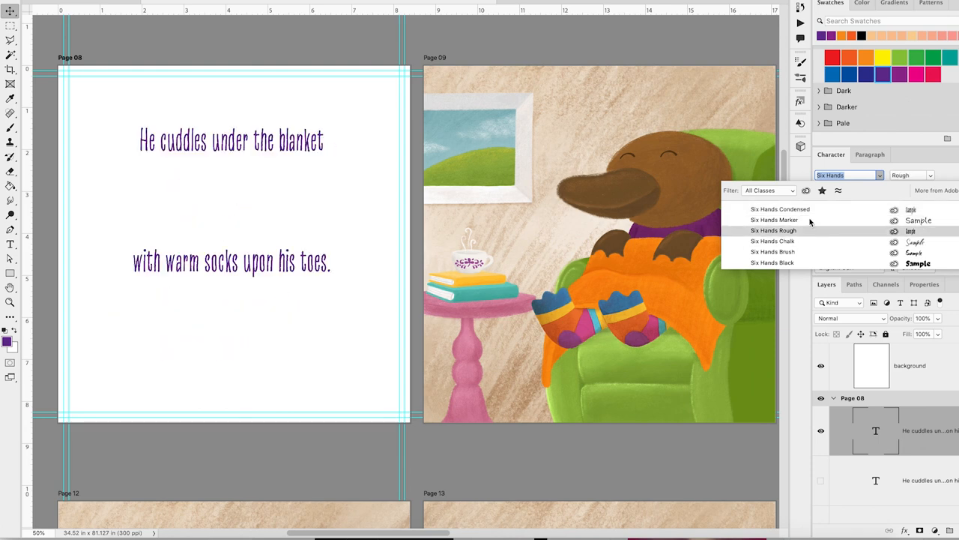
left_click(774, 219)
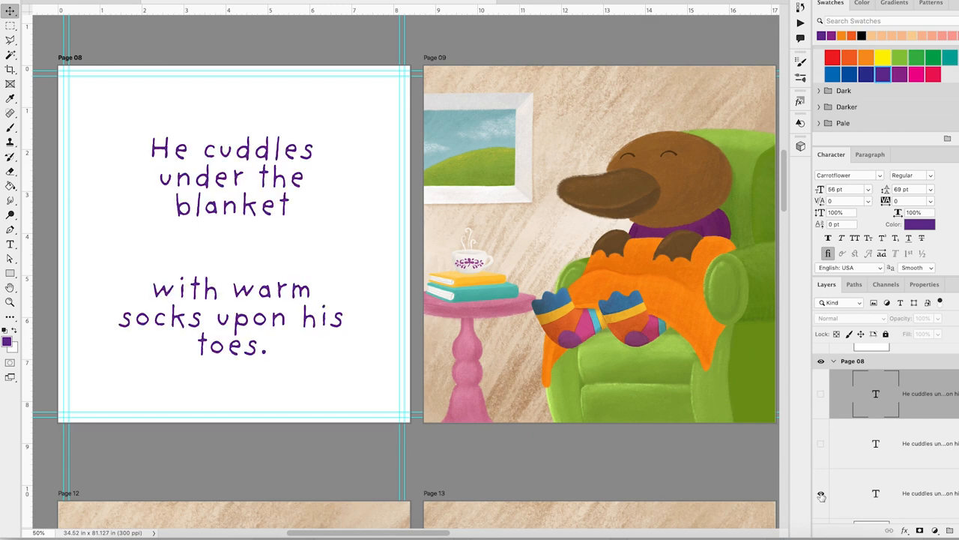
Compare the page 8 text versions and keep only the Carrotflower layer visible
left_click(821, 447)
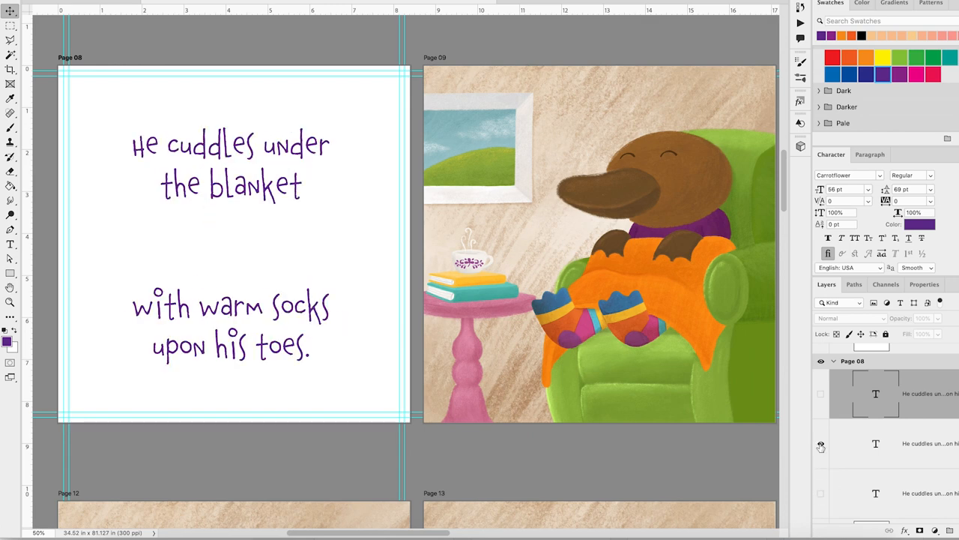
left_click(820, 393)
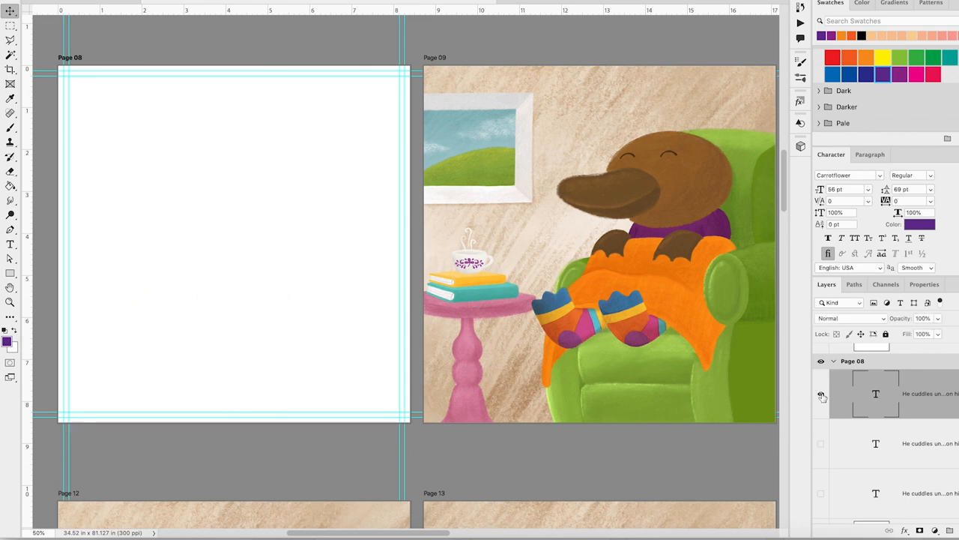
left_click(821, 396)
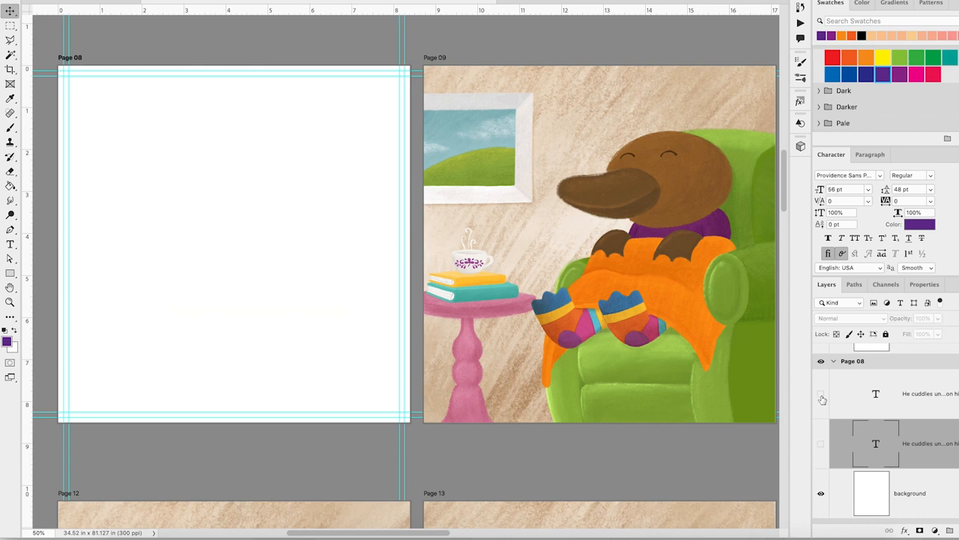
left_click(821, 393)
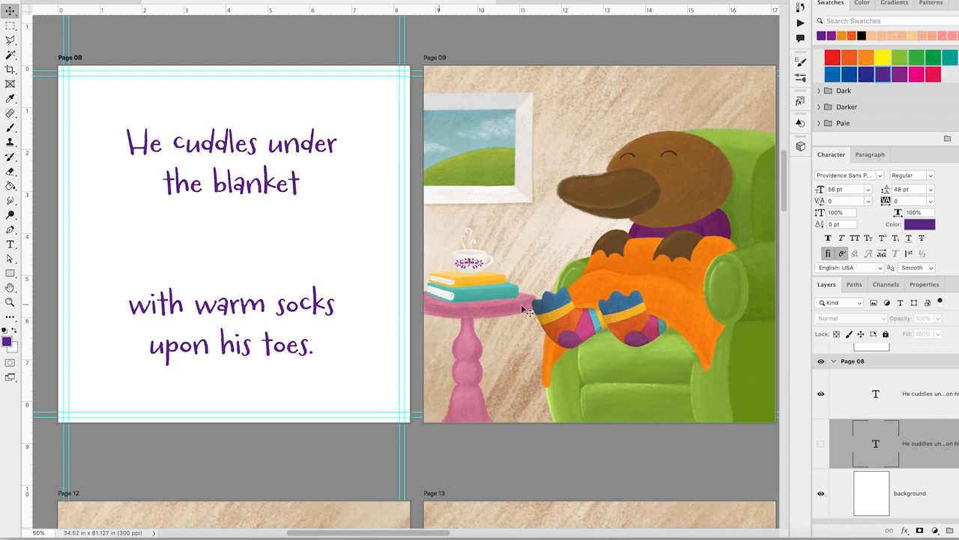
mouse_move(367, 129)
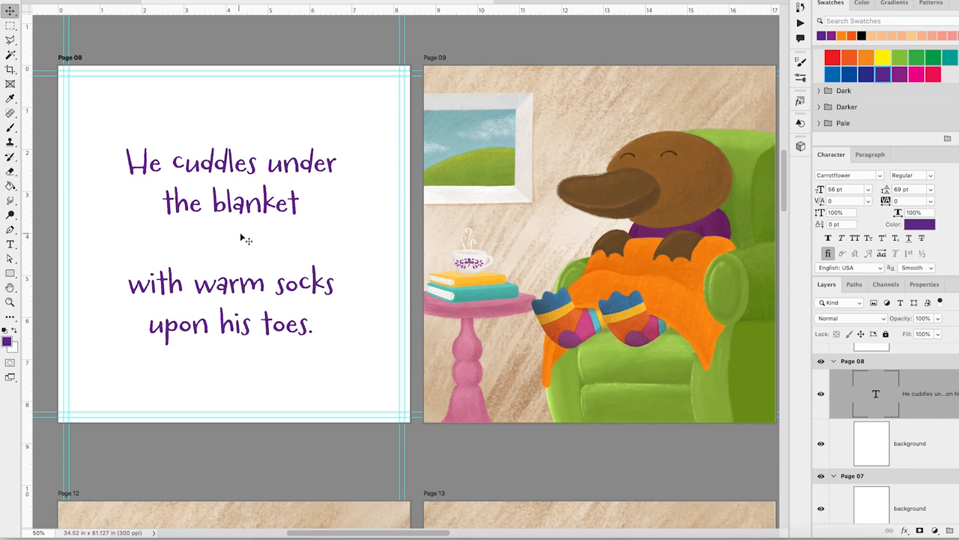
mouse_move(261, 247)
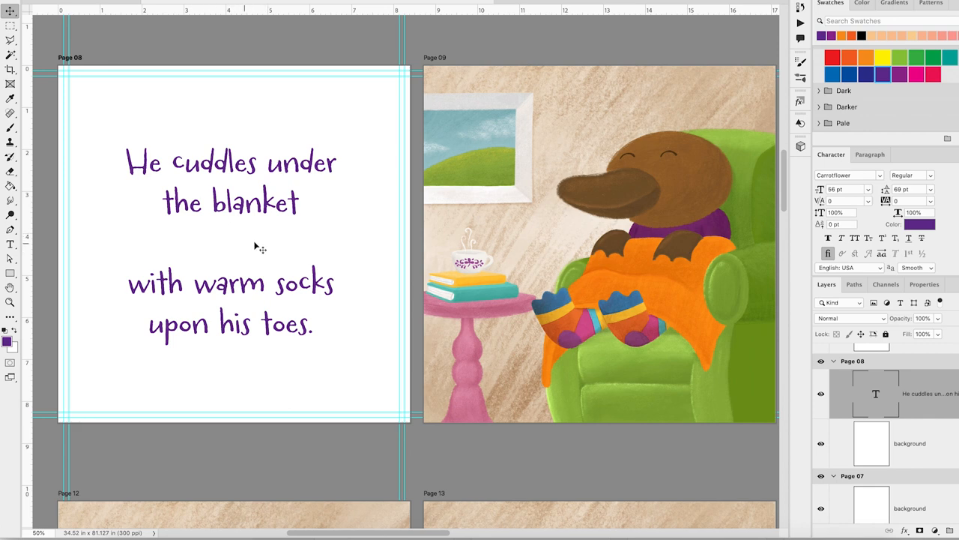
mouse_move(227, 267)
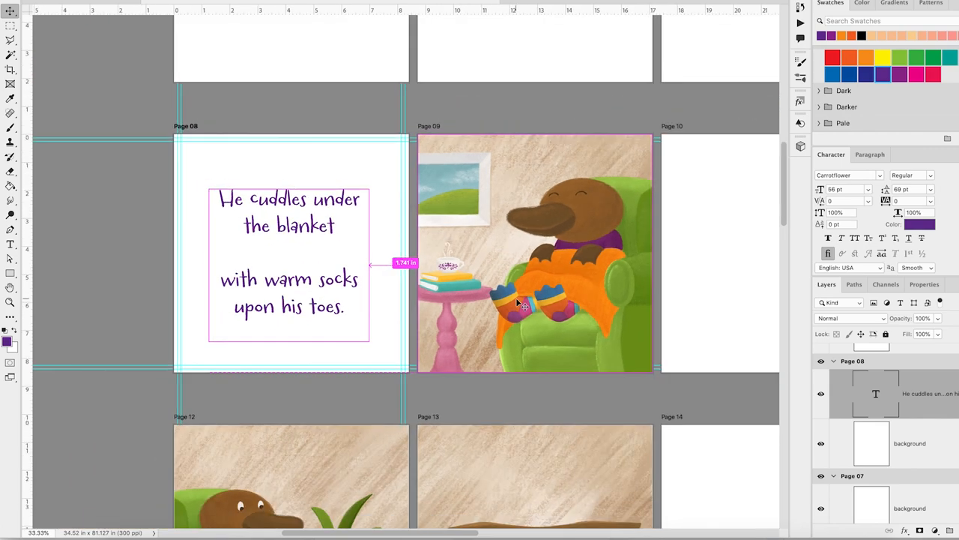
scroll("down", 3)
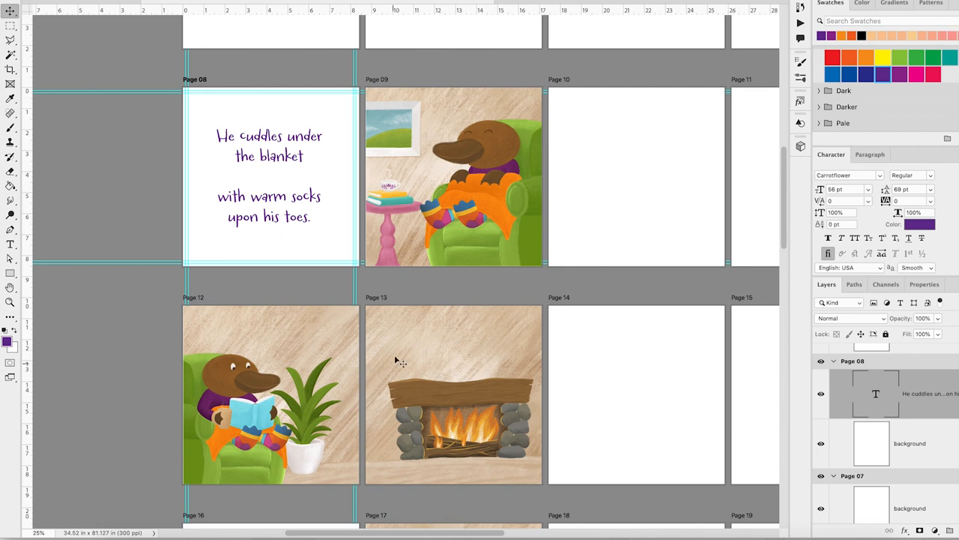
mouse_move(483, 357)
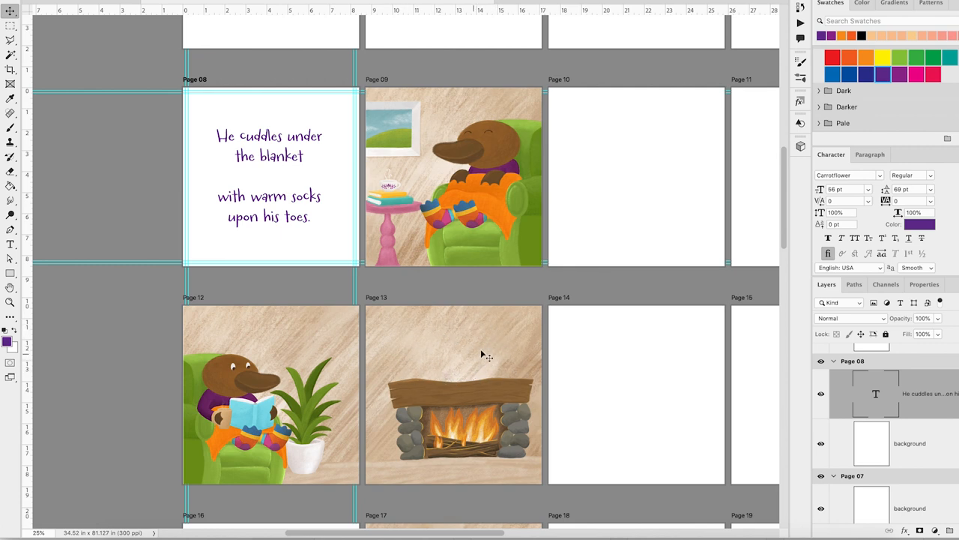
mouse_move(269, 220)
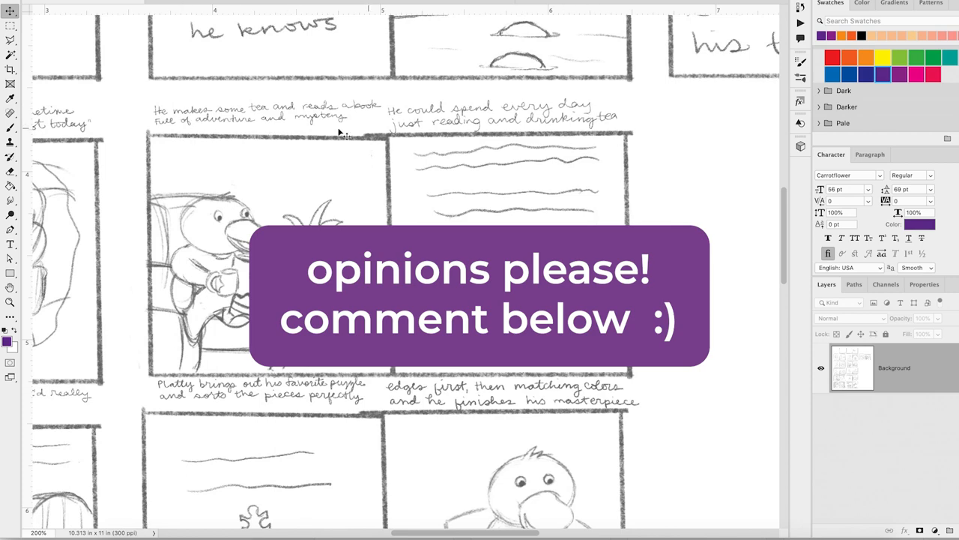
mouse_move(234, 126)
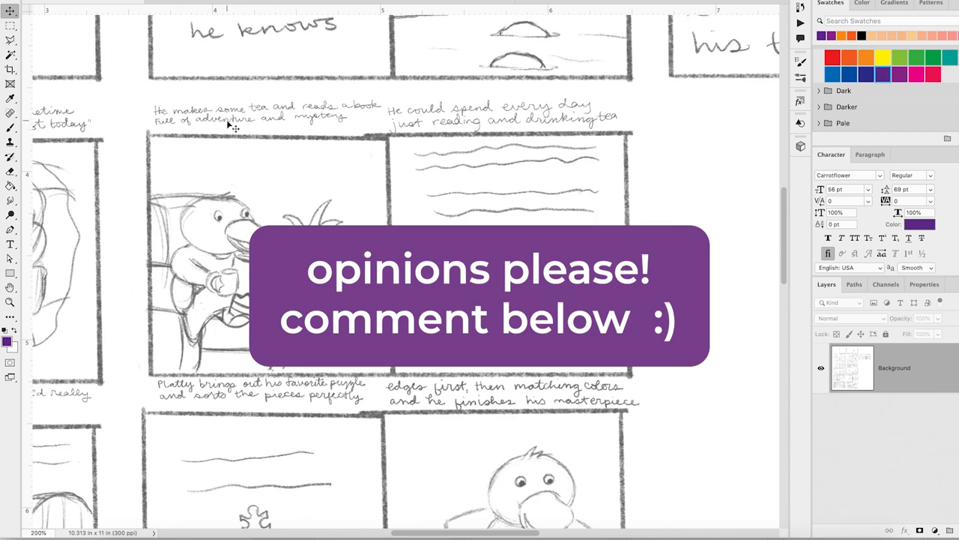
mouse_move(268, 131)
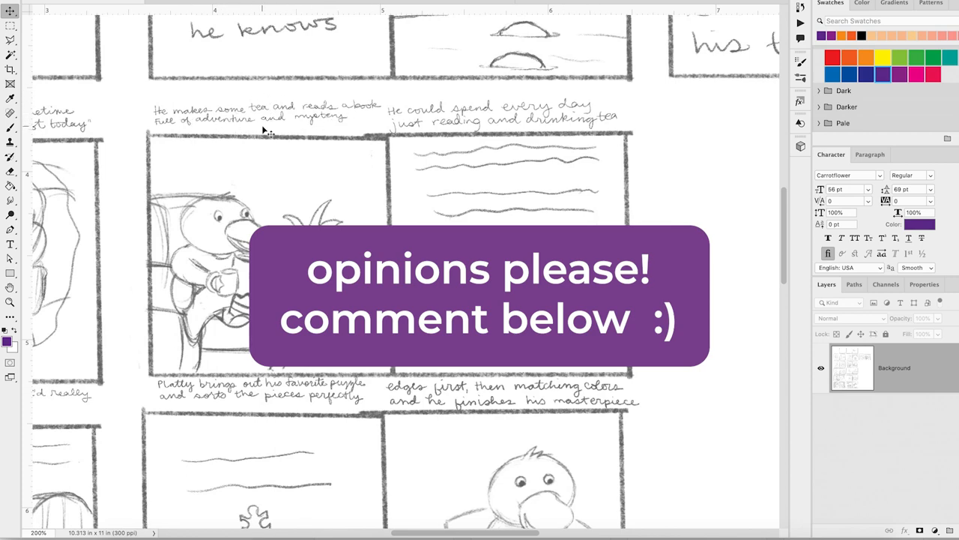
mouse_move(491, 162)
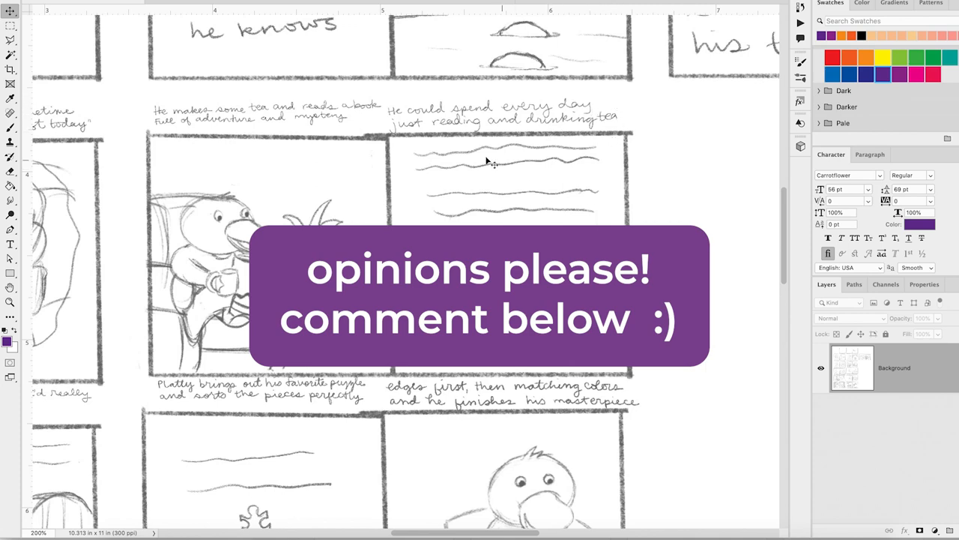
mouse_move(498, 128)
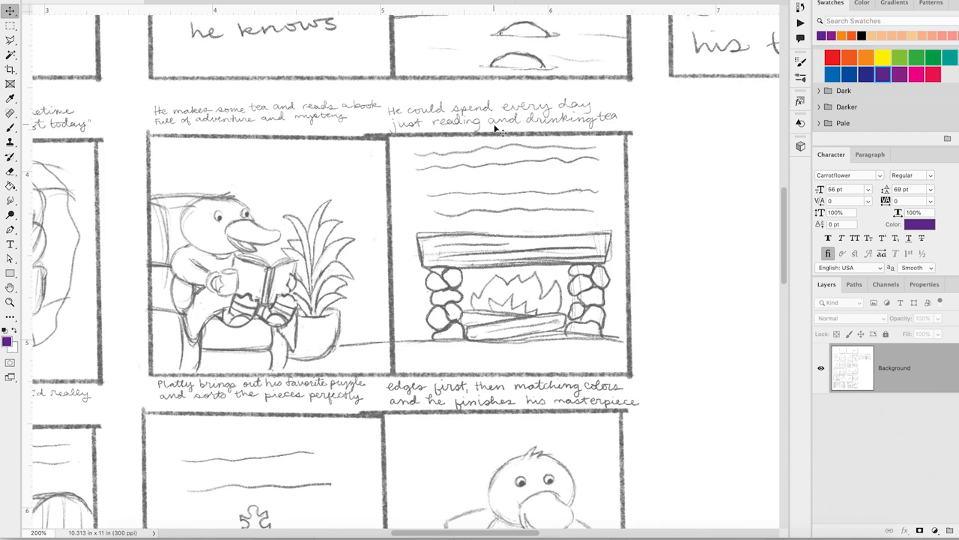
mouse_move(498, 128)
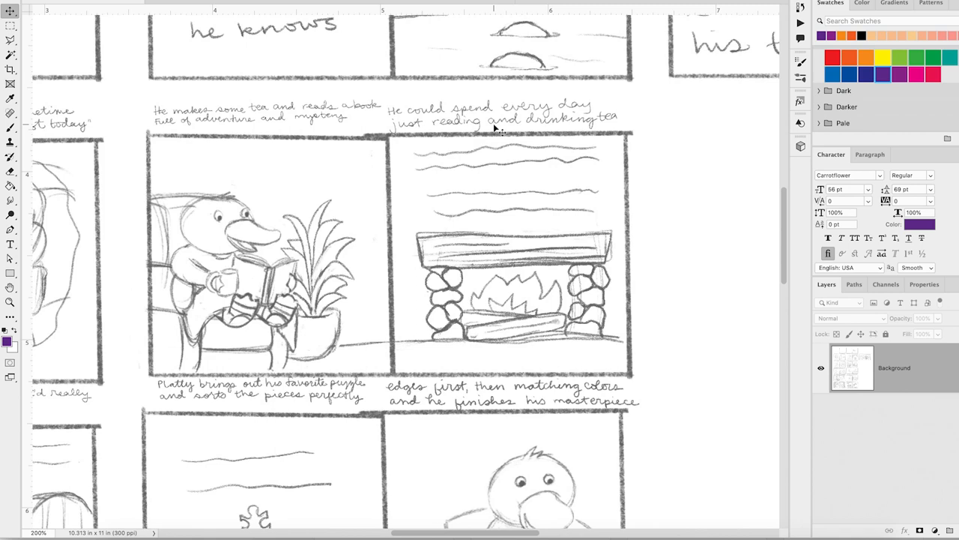
mouse_move(348, 132)
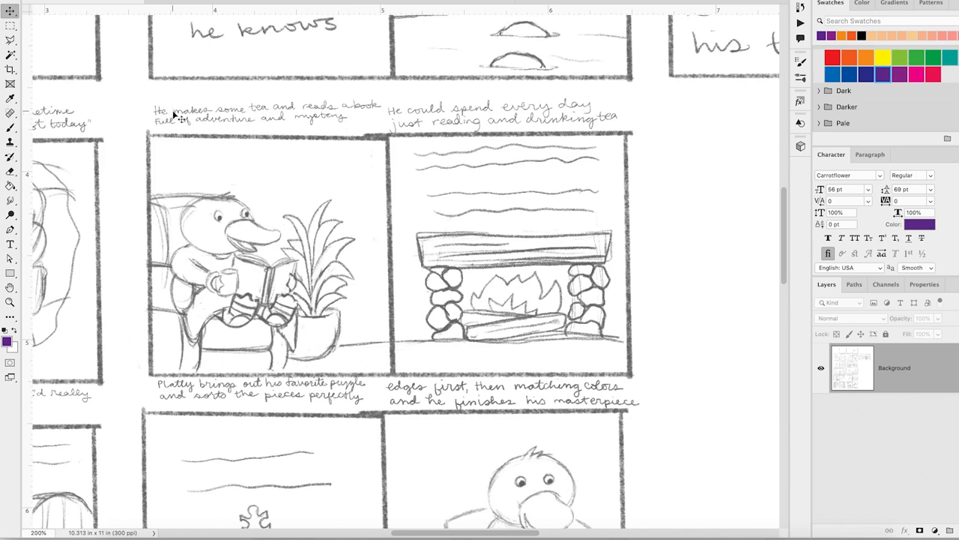
mouse_move(351, 111)
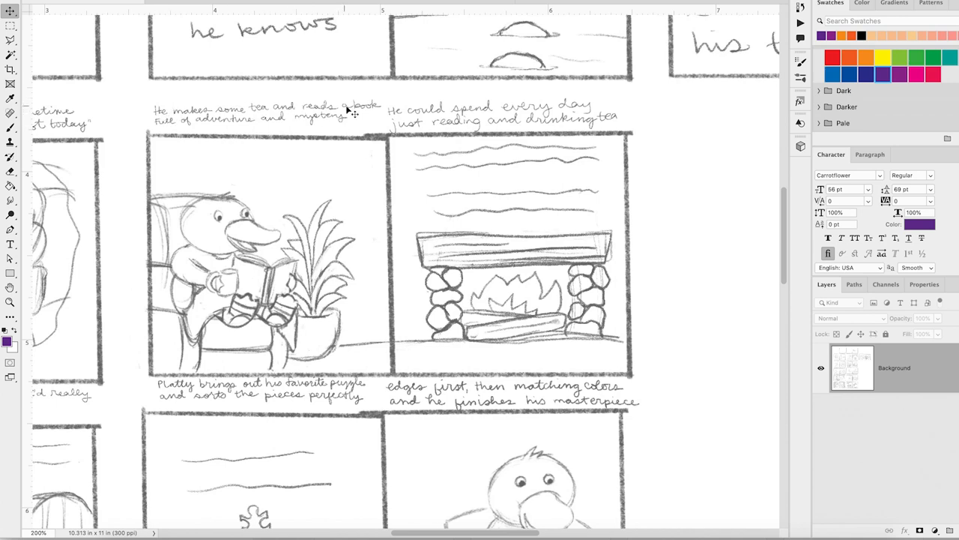
mouse_move(318, 123)
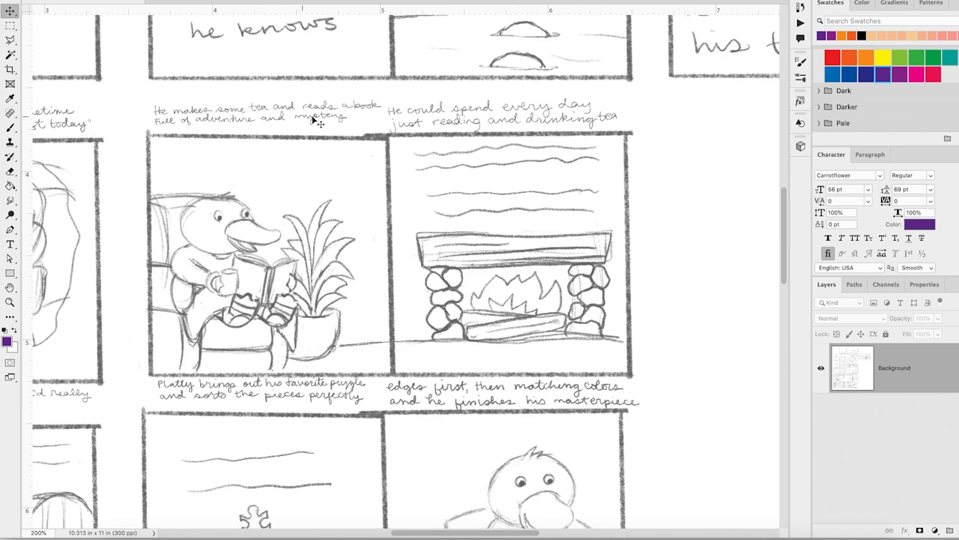
mouse_move(553, 105)
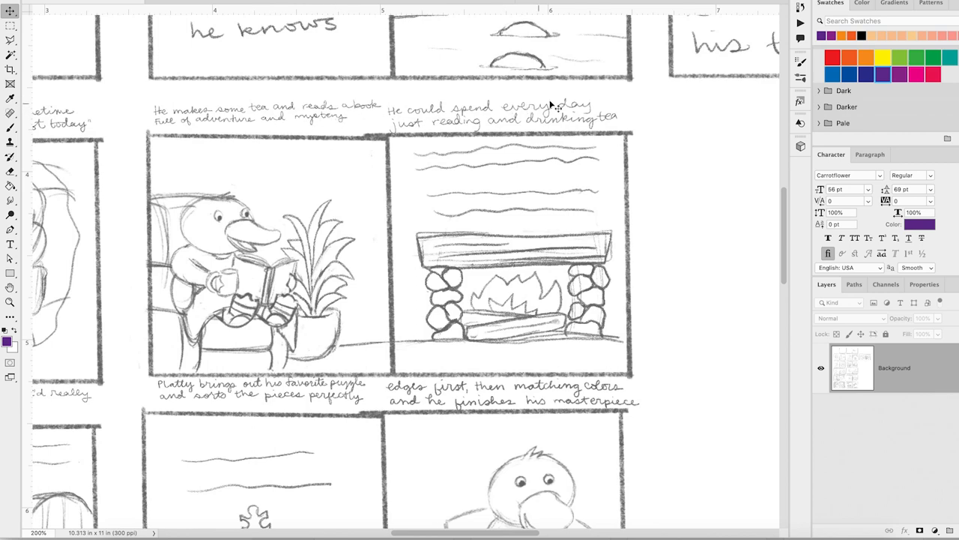
mouse_move(599, 126)
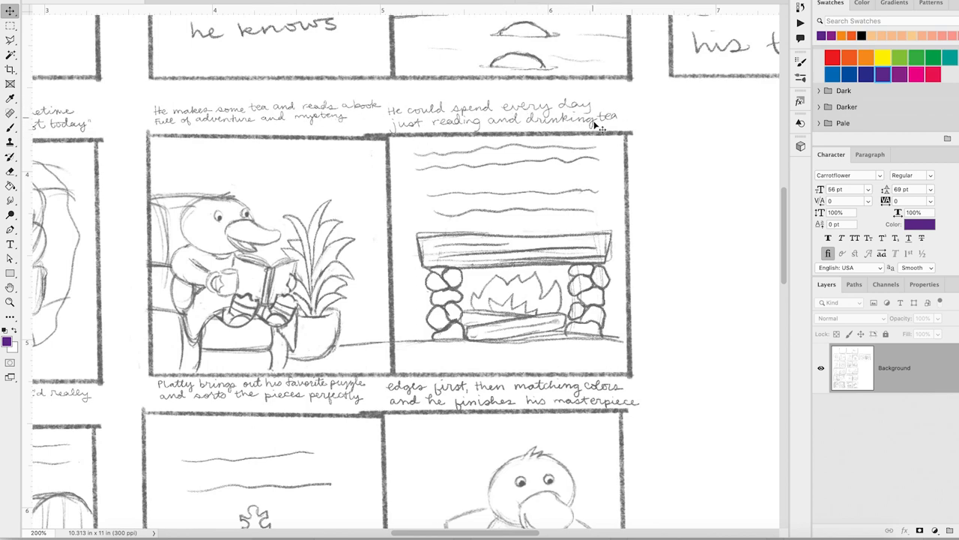
mouse_move(239, 102)
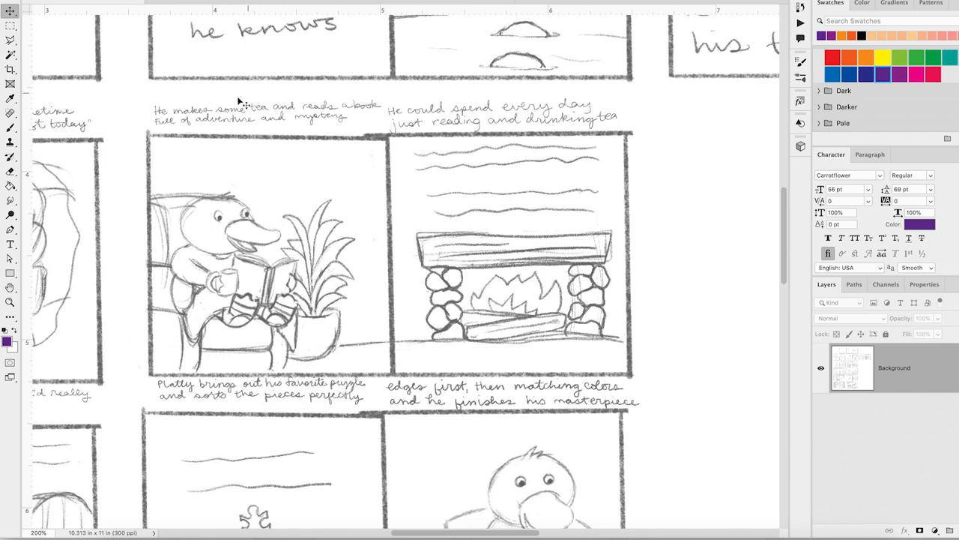
mouse_move(317, 117)
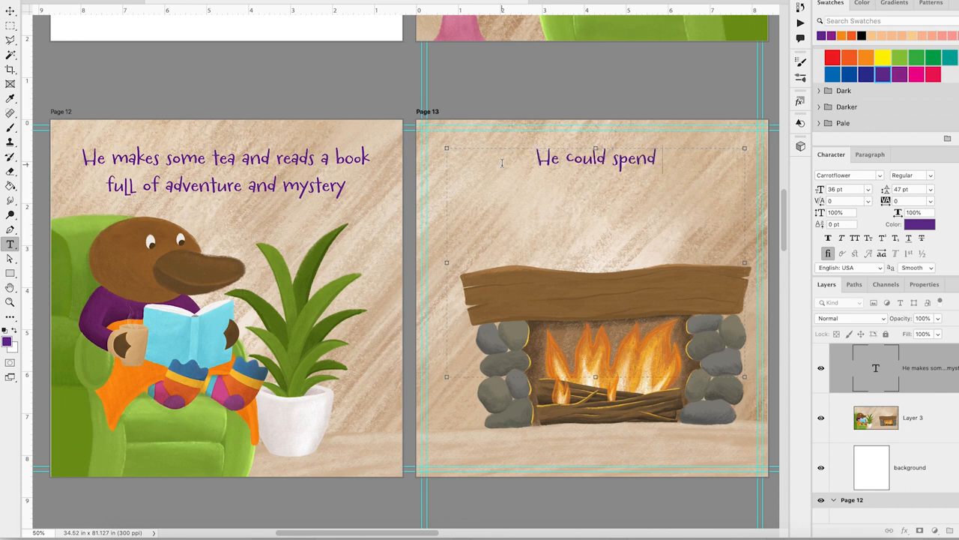
Complete page 13's line with 'every day just reading and drinking tea'
type("every day just reading and drinking tea.")
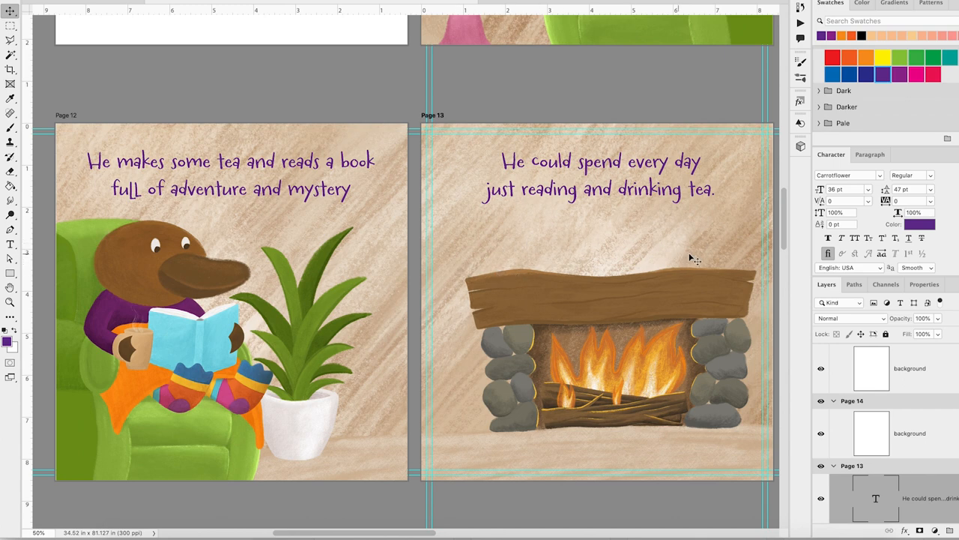
mouse_move(677, 254)
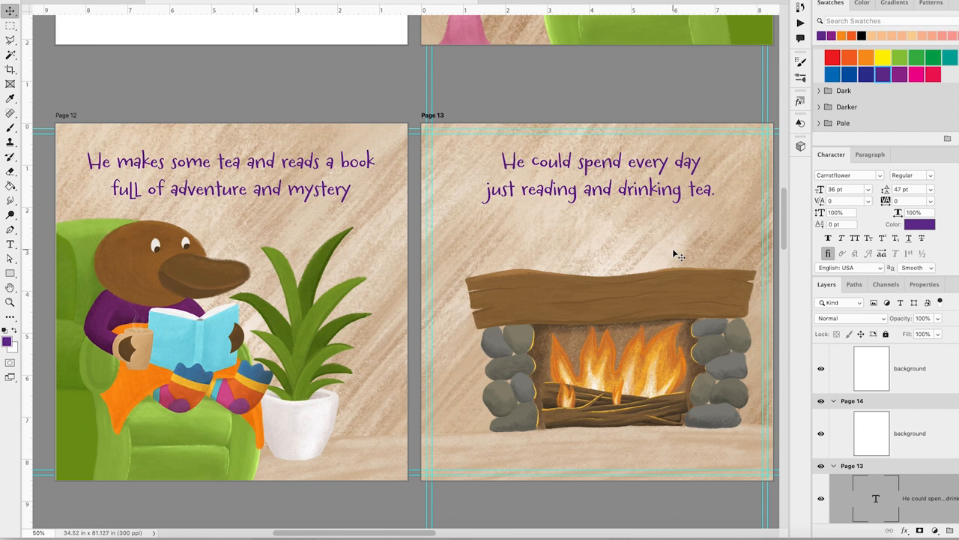
mouse_move(545, 246)
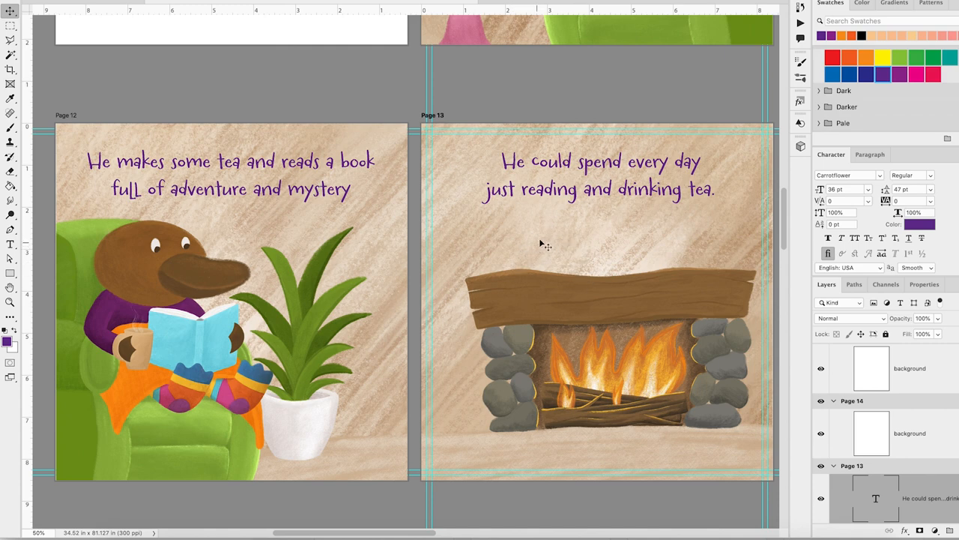
mouse_move(590, 261)
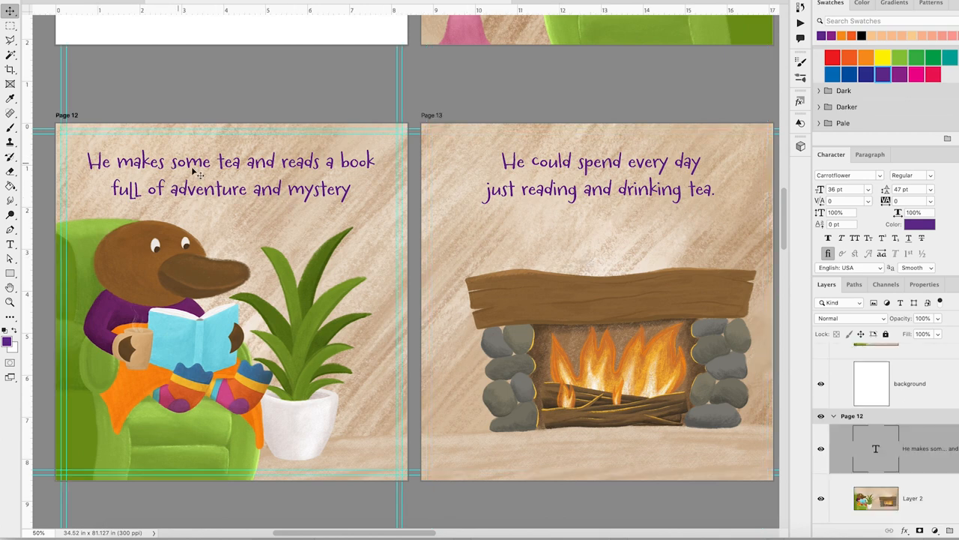
mouse_move(342, 112)
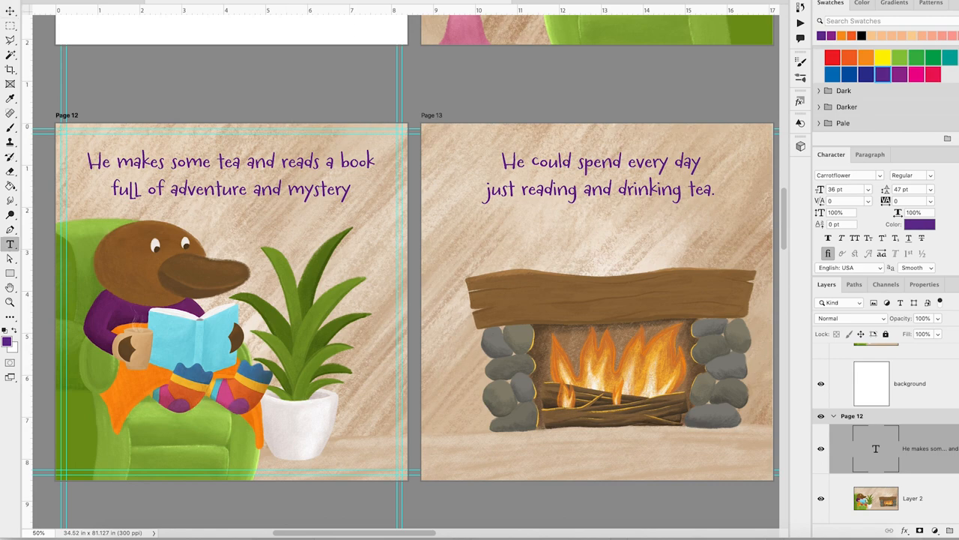
Recolour the page 12 and page 13 story text from purple to dark olive green
left_click(921, 225)
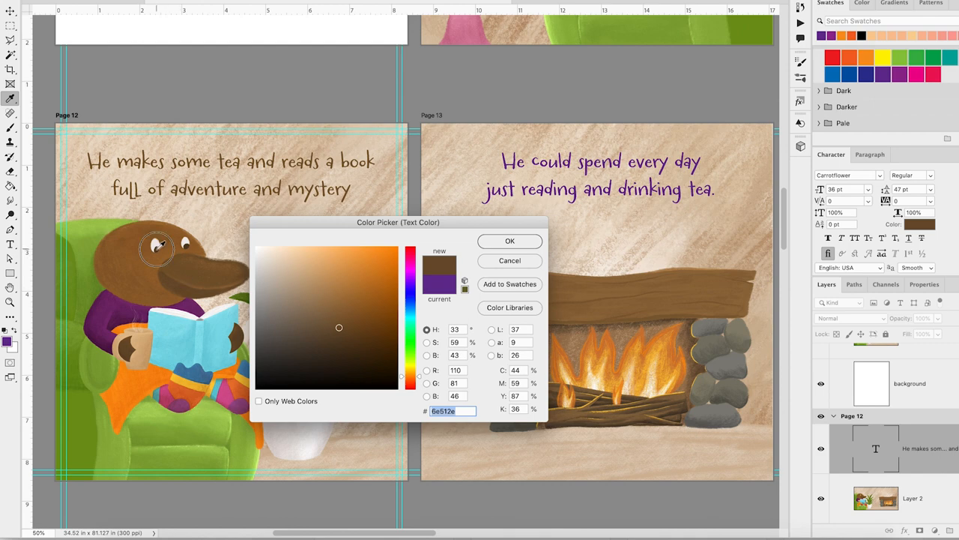
left_click(375, 342)
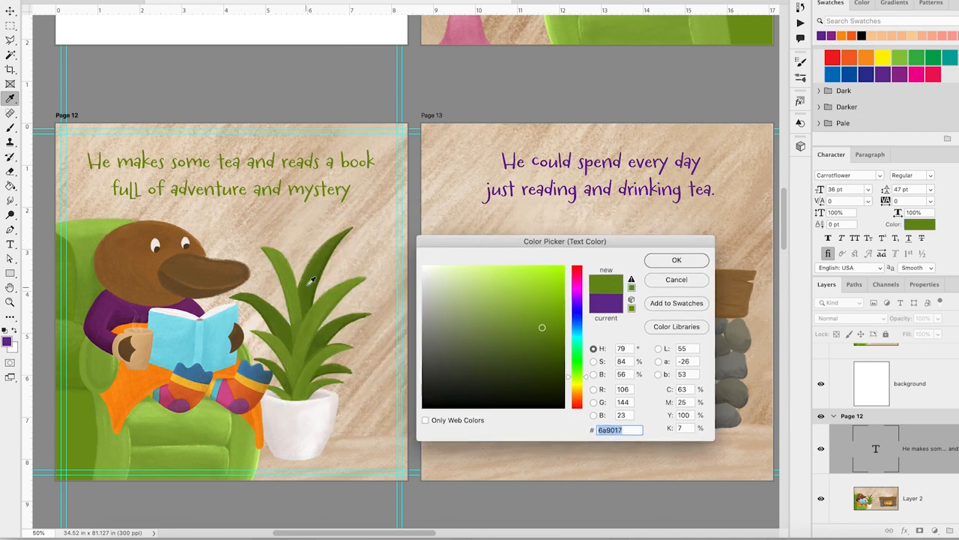
left_click(532, 351)
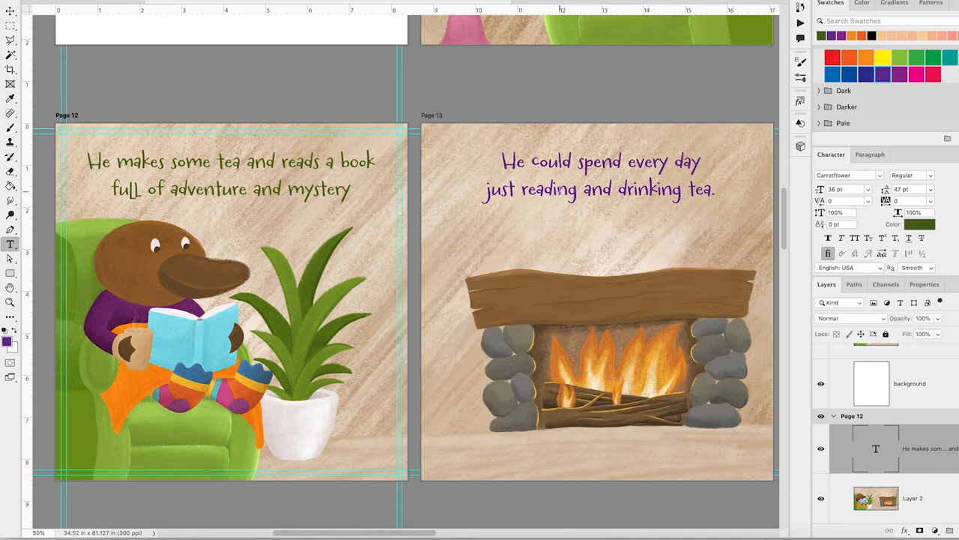
left_click(920, 225)
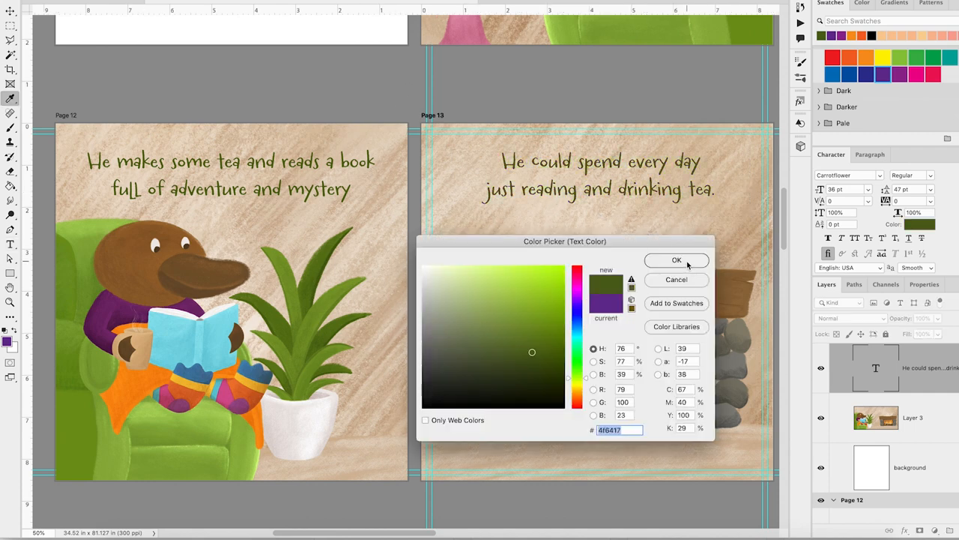
left_click(674, 259)
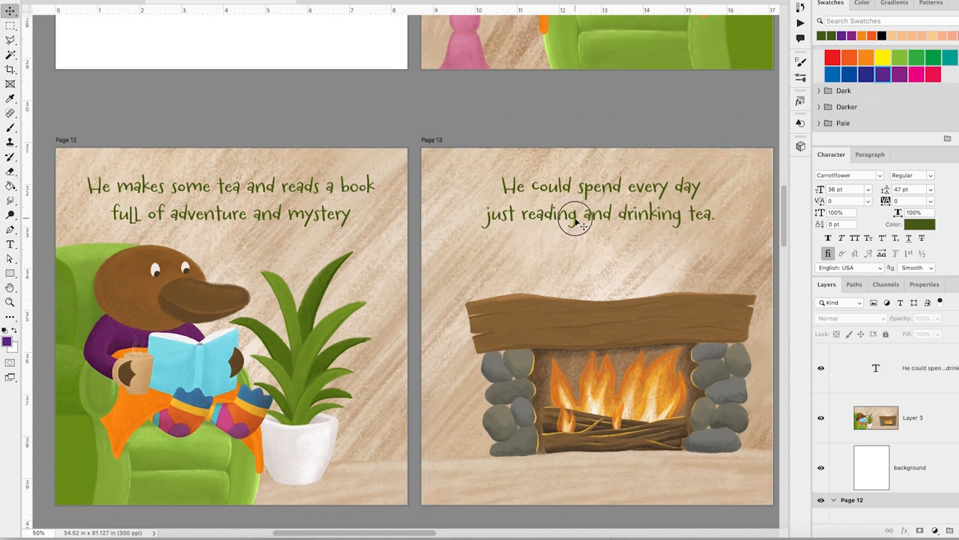
scroll("down", 3)
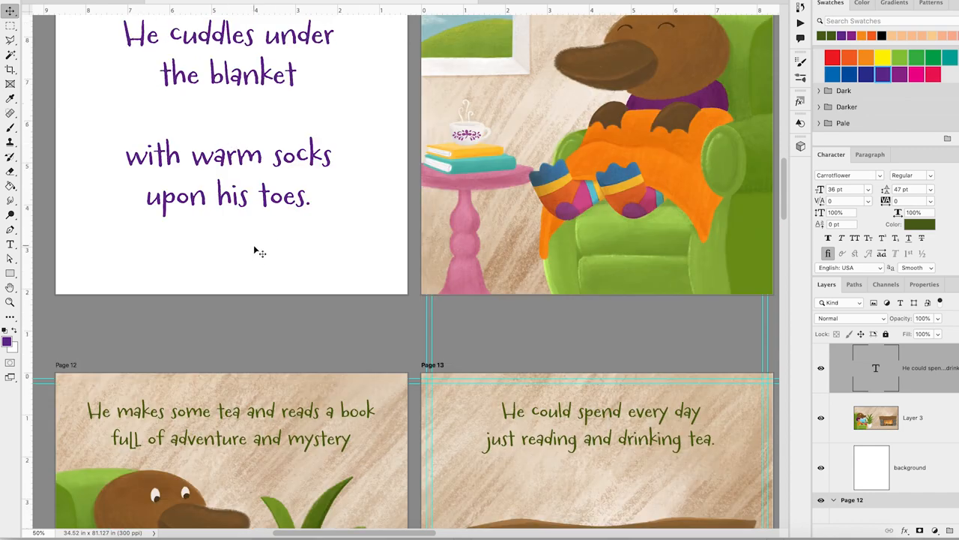
mouse_move(652, 450)
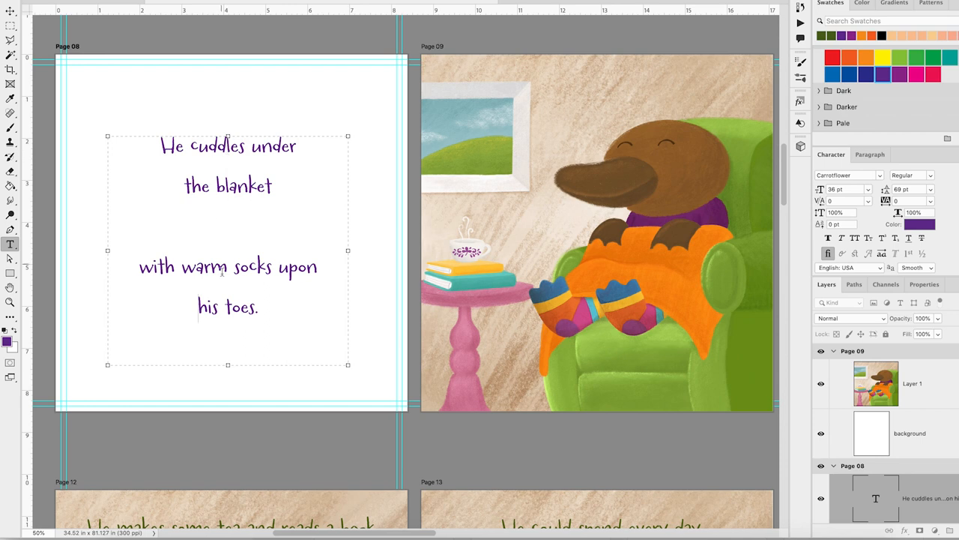
mouse_move(450, 102)
type("64")
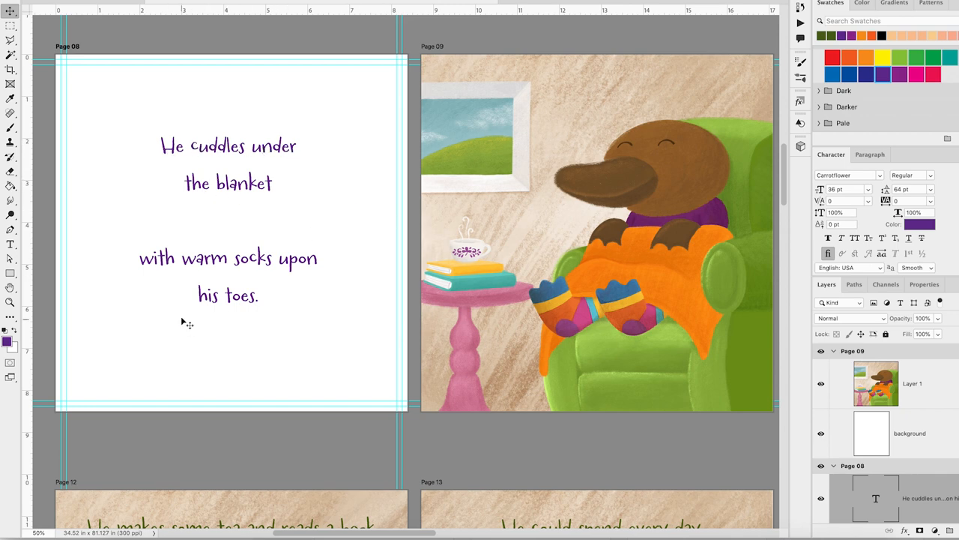
mouse_move(224, 321)
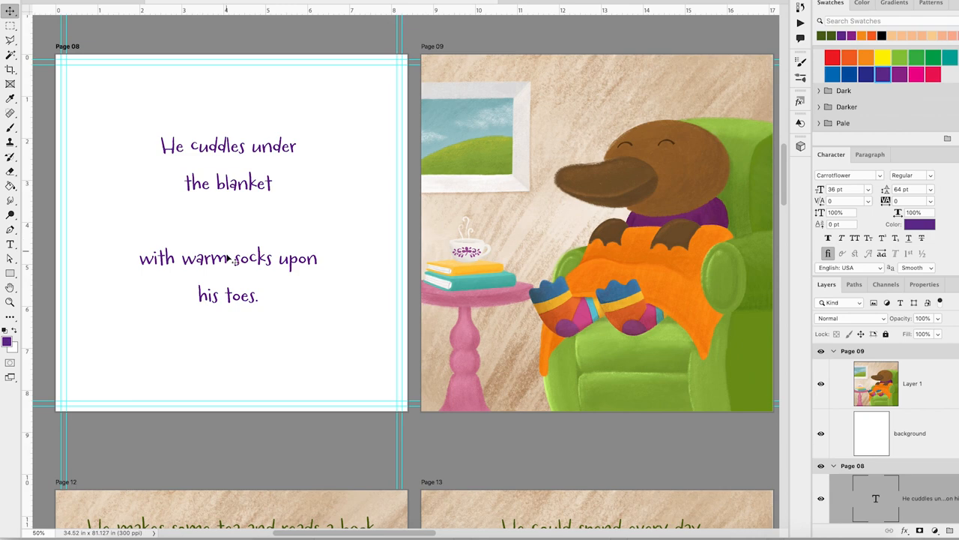
mouse_move(232, 262)
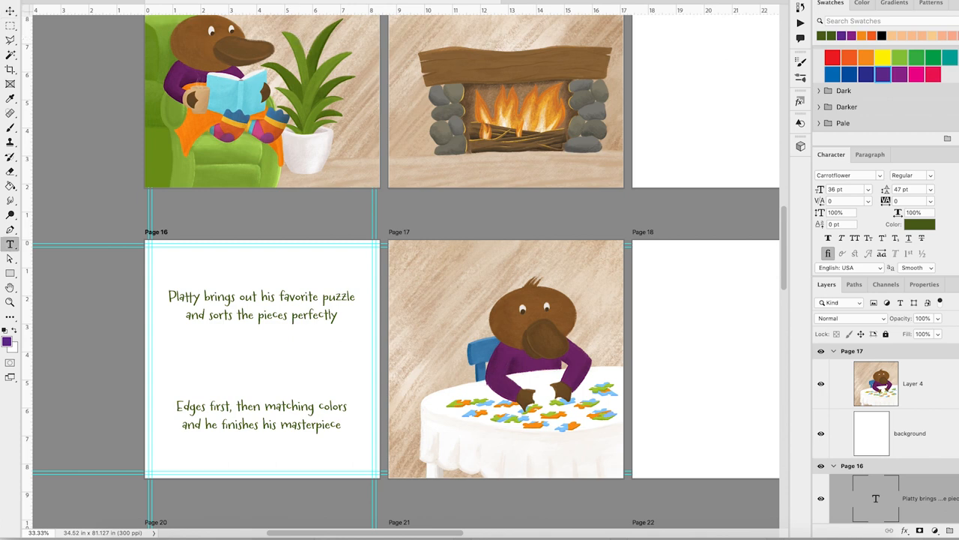
Make page 16's text orange and place the puzzle piece between its paragraphs
left_click(920, 225)
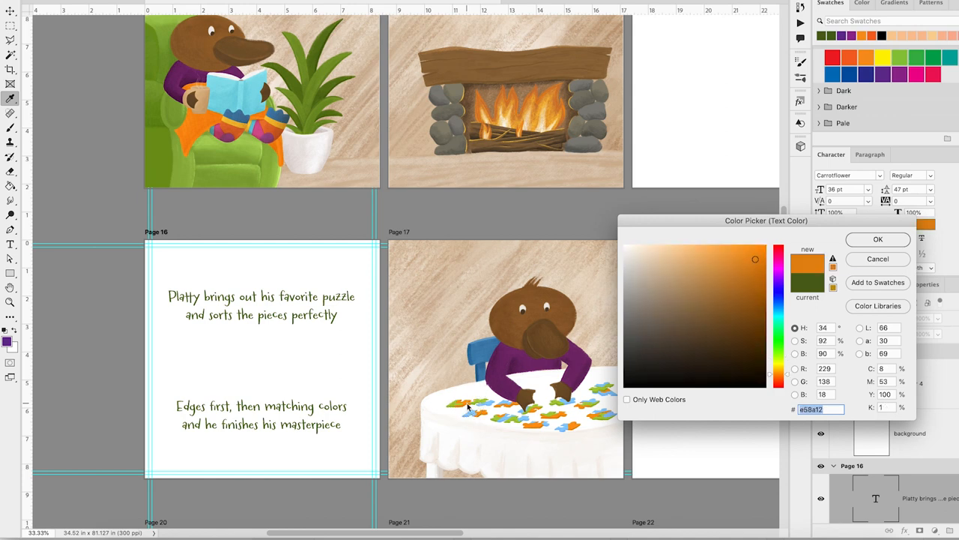
left_click(878, 238)
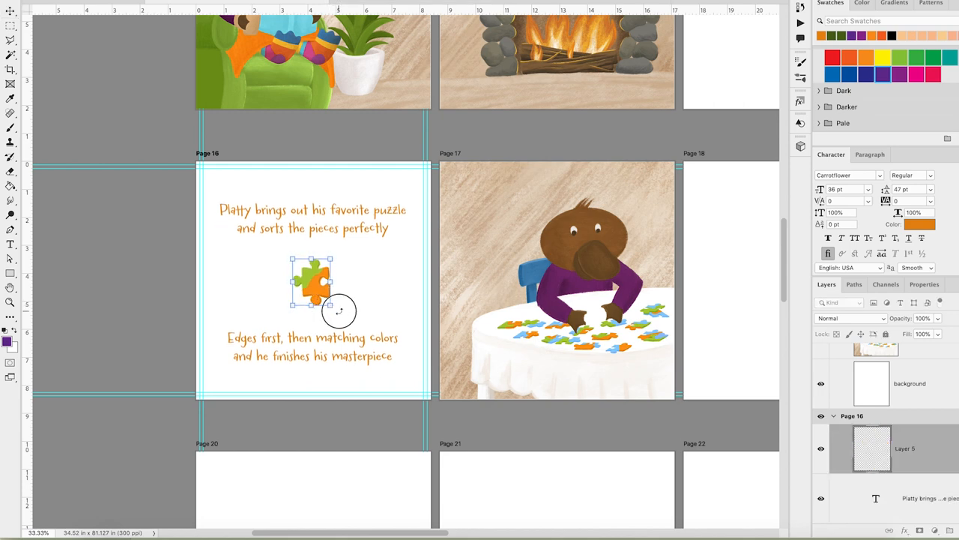
left_click_drag(338, 310, 309, 310)
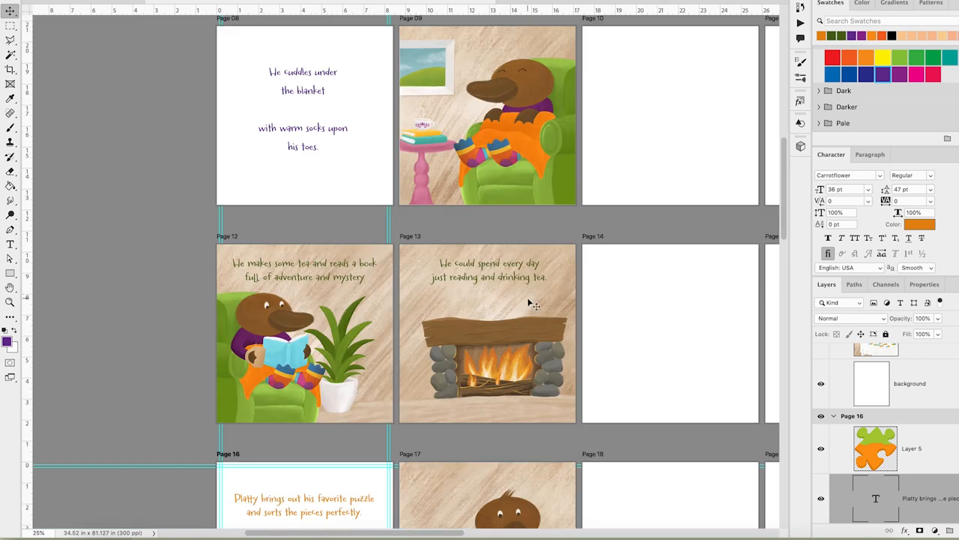
mouse_move(338, 485)
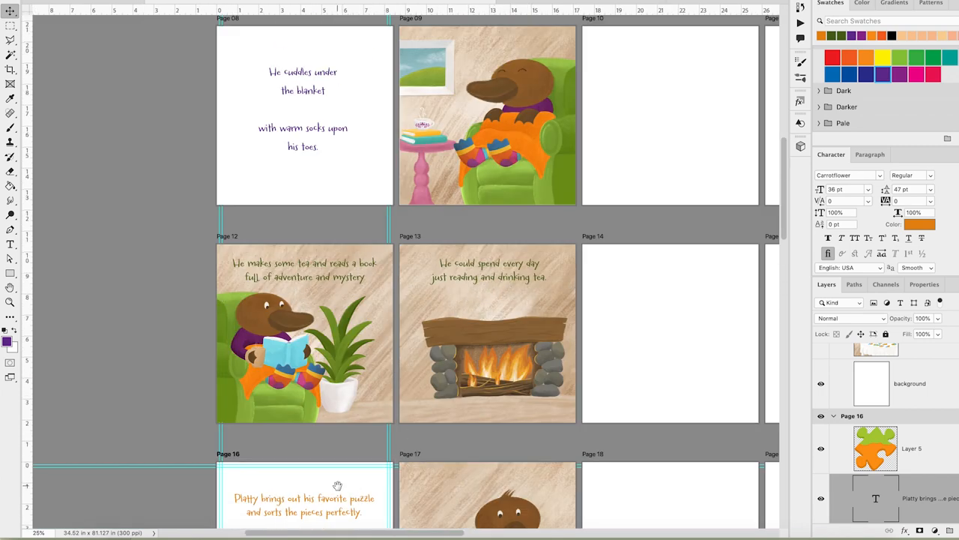
scroll("down", 3)
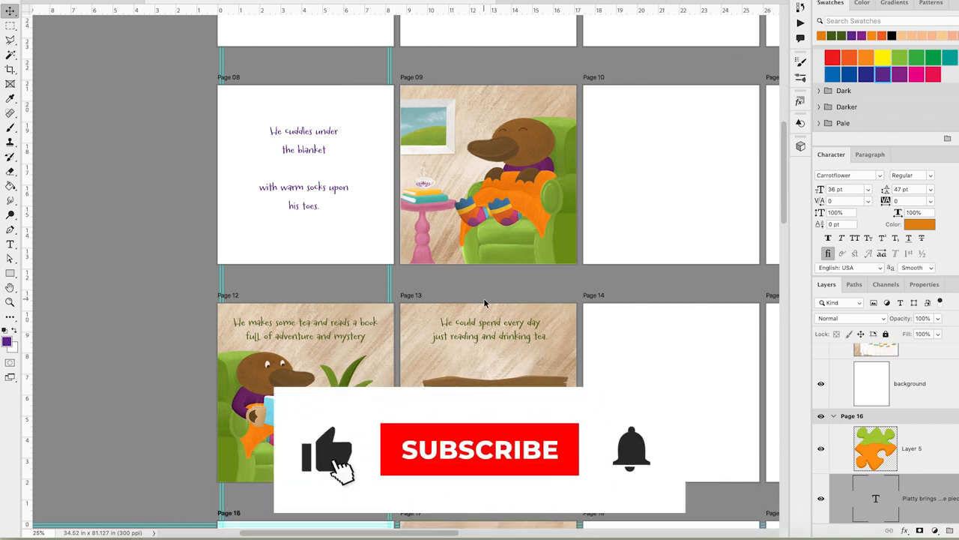
left_click(480, 449)
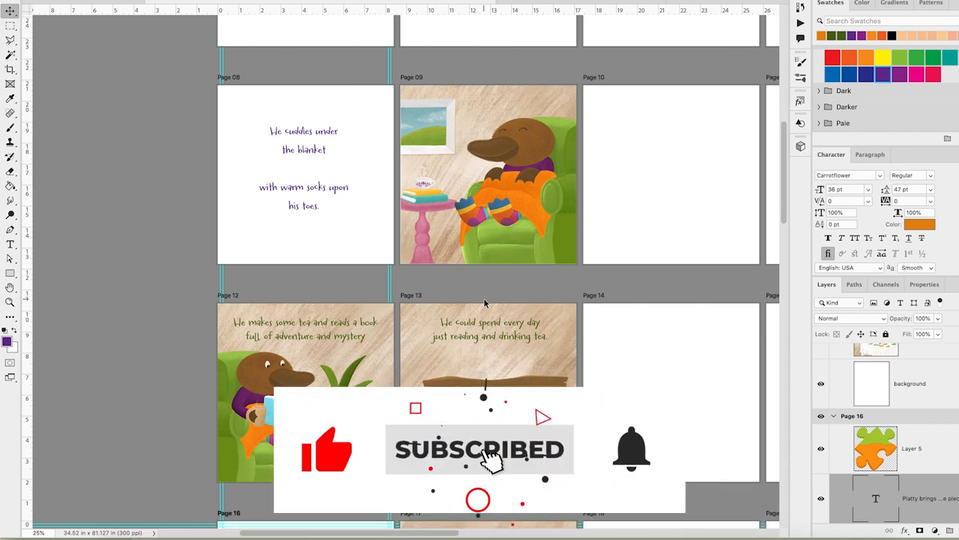